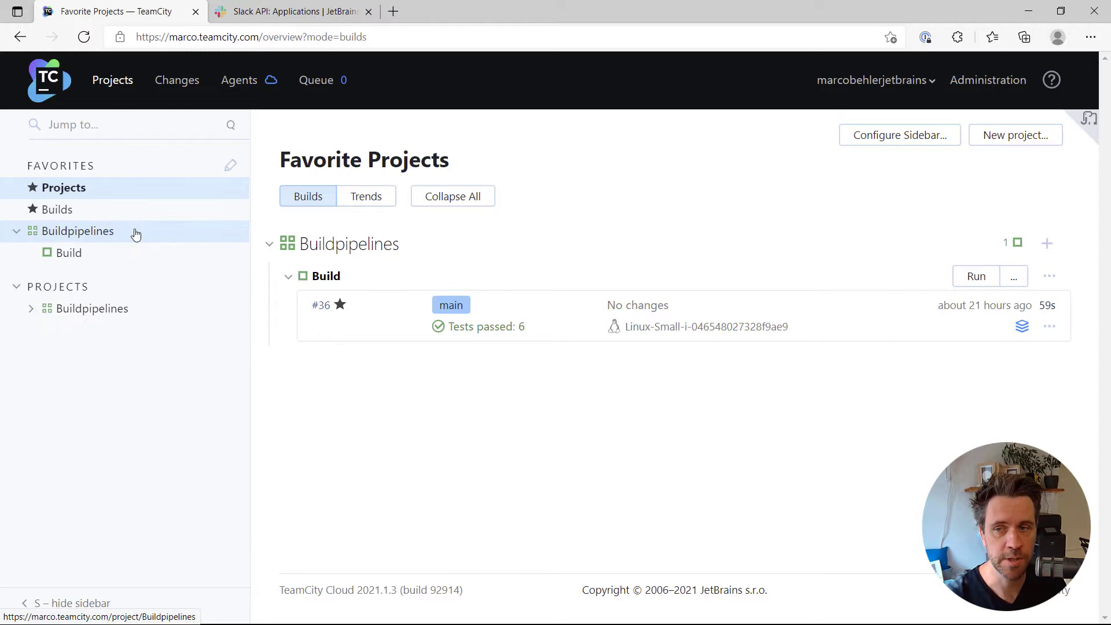
Open the Buildpipelines Build configuration and go into its settings.
click(69, 252)
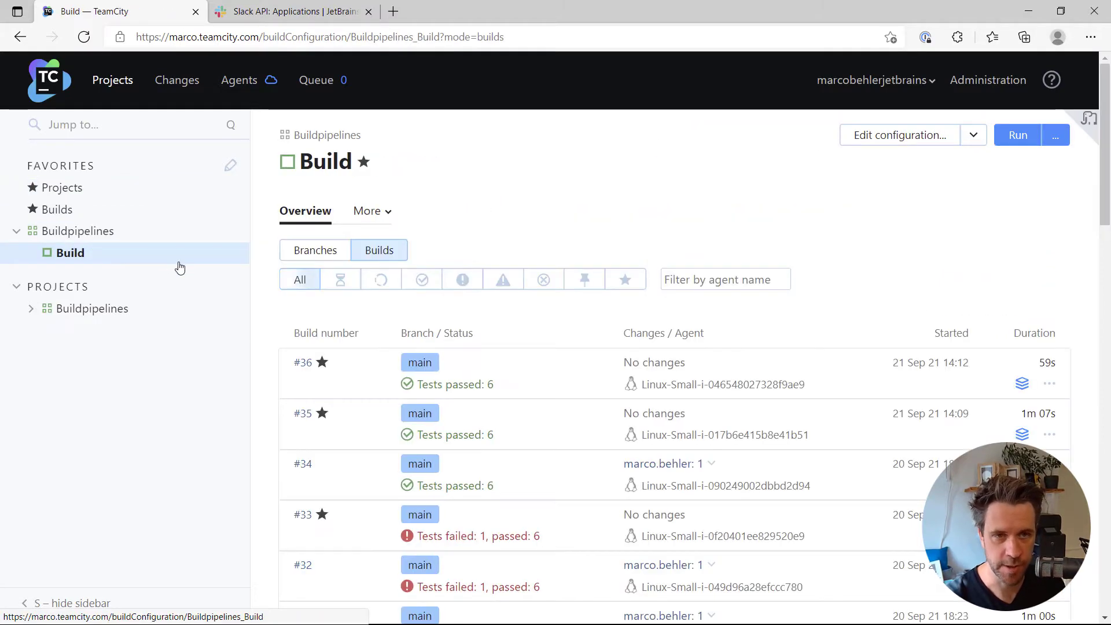
click(900, 134)
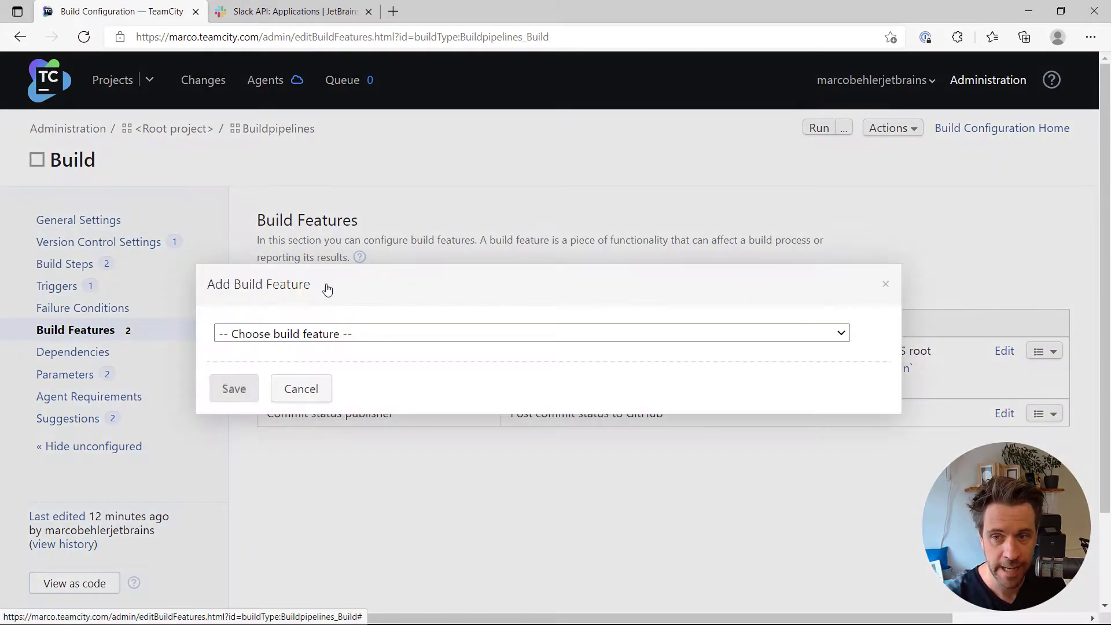
Choose the Notifications build feature with the Slack Notifier as its notifier.
click(530, 333)
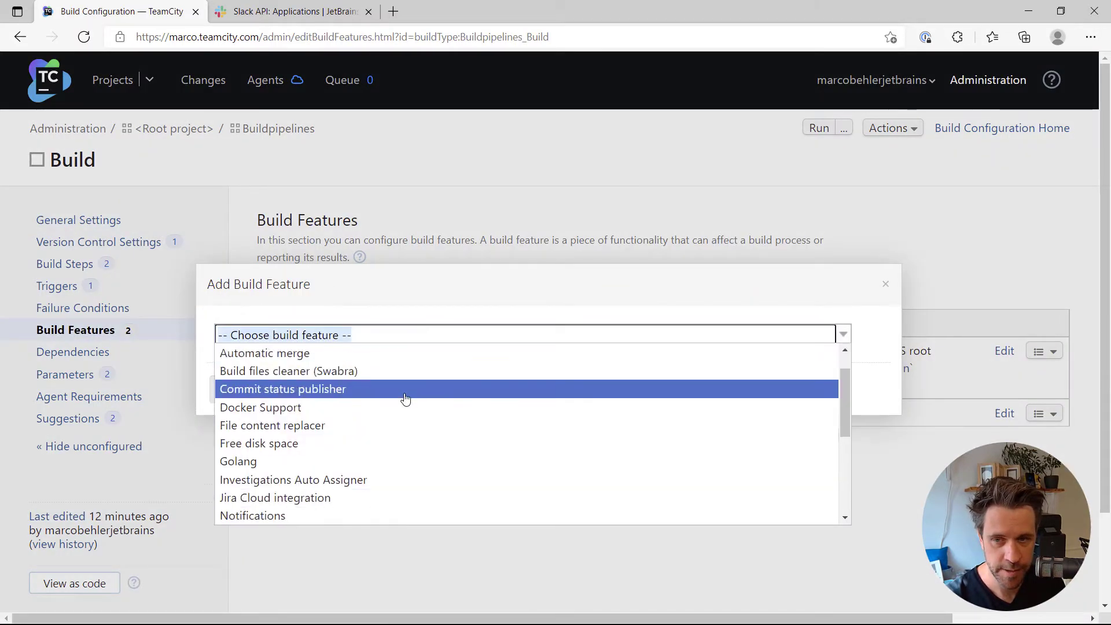
click(252, 515)
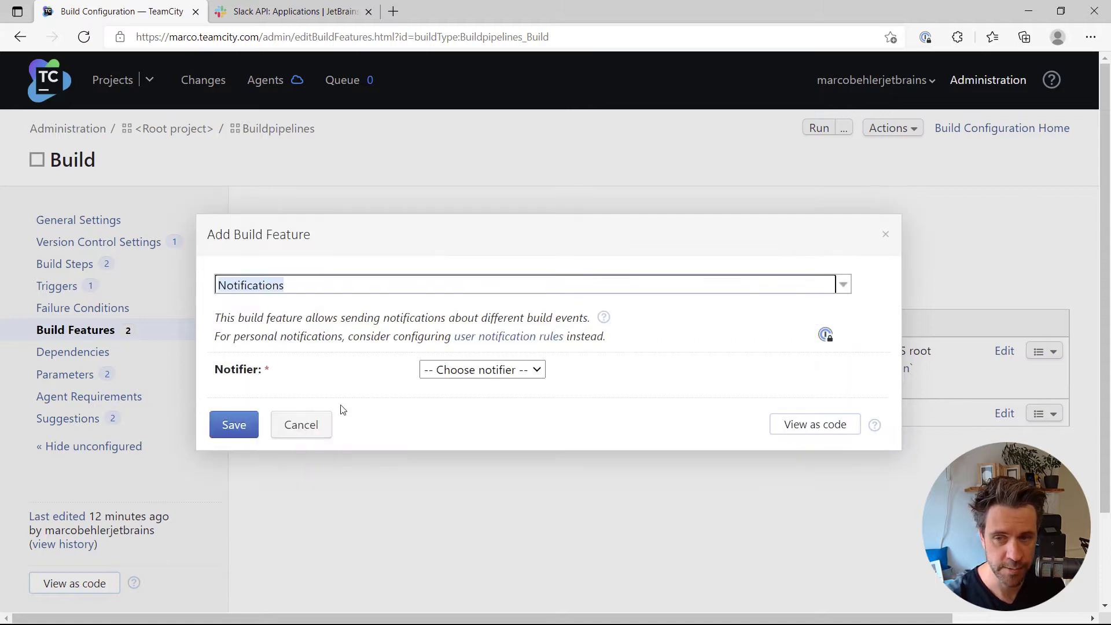
click(481, 369)
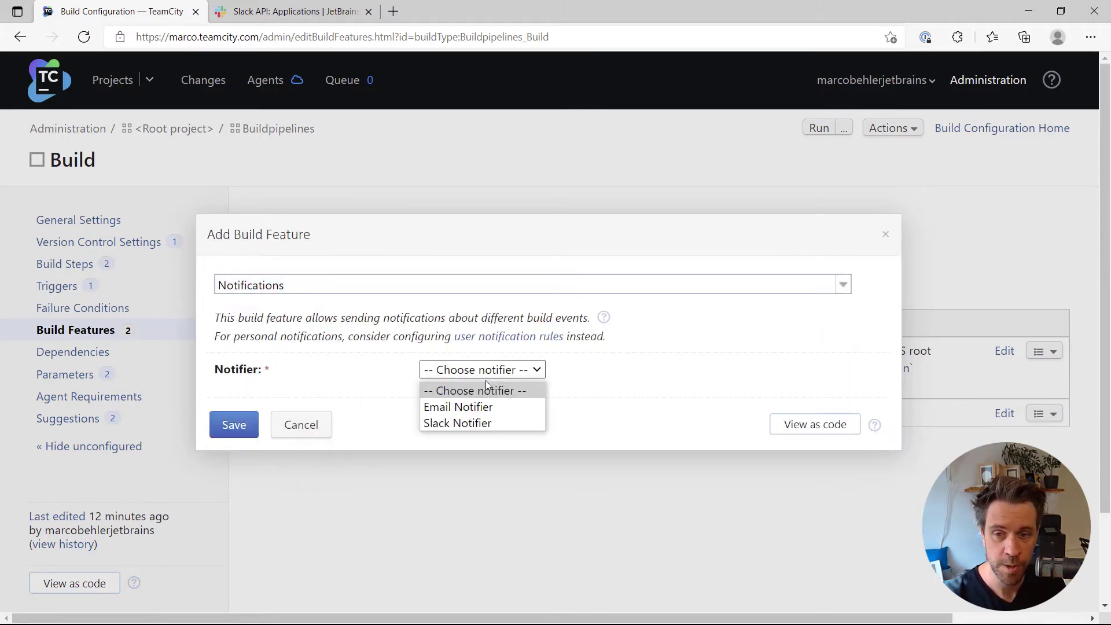
mouse_move(457, 423)
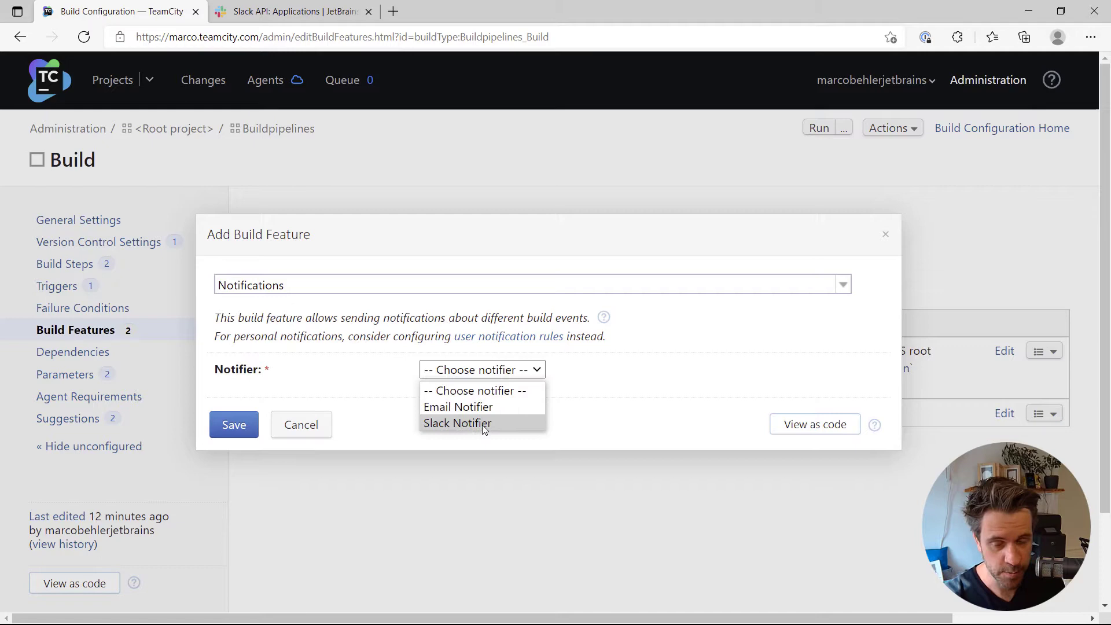
click(455, 423)
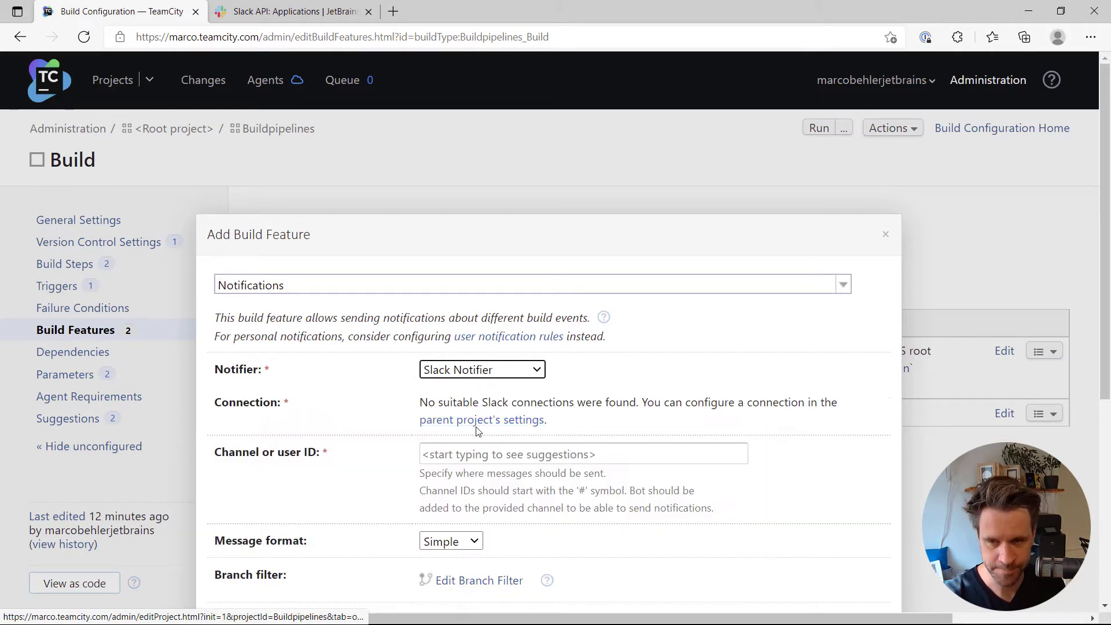
scroll(down, 3)
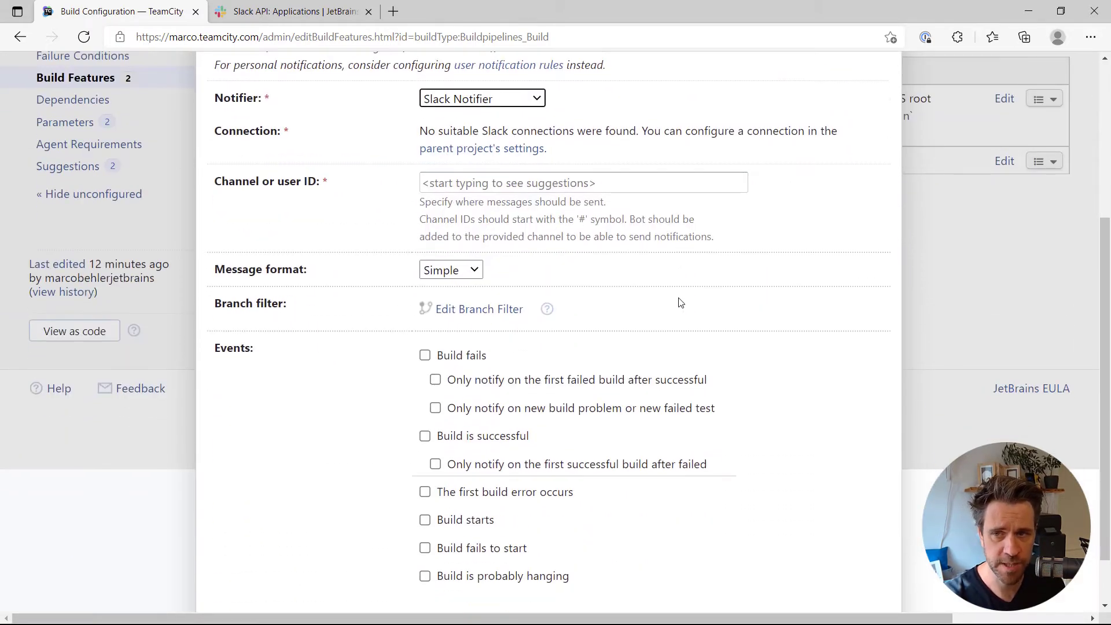
mouse_move(666, 280)
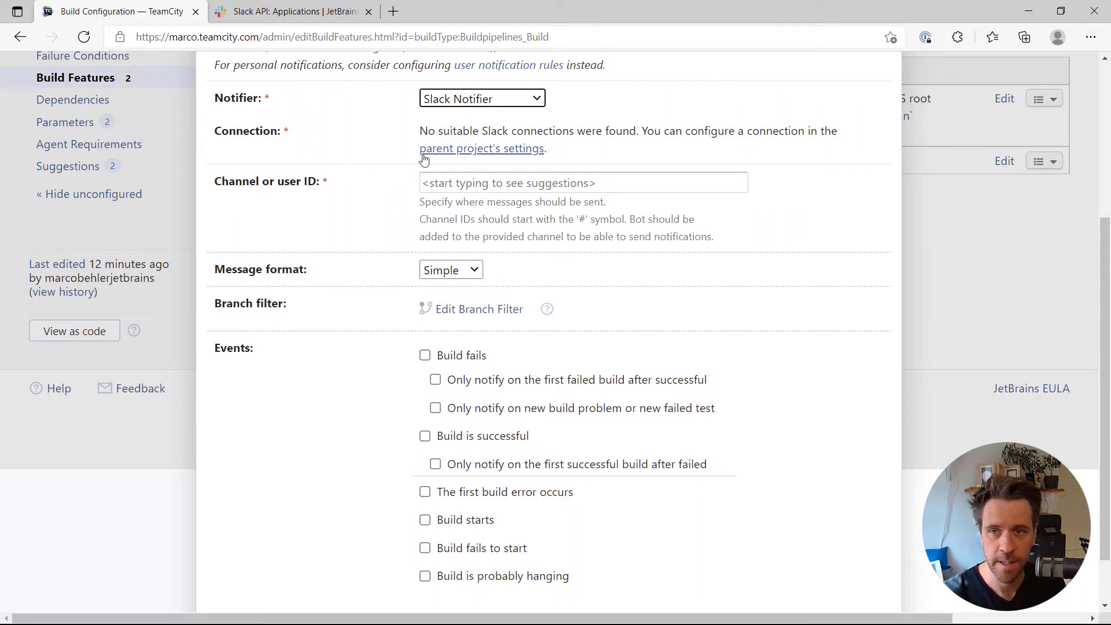
In the parent project's Connections, start a new connection of type Slack, then go to the Slack app page.
right_click(482, 148)
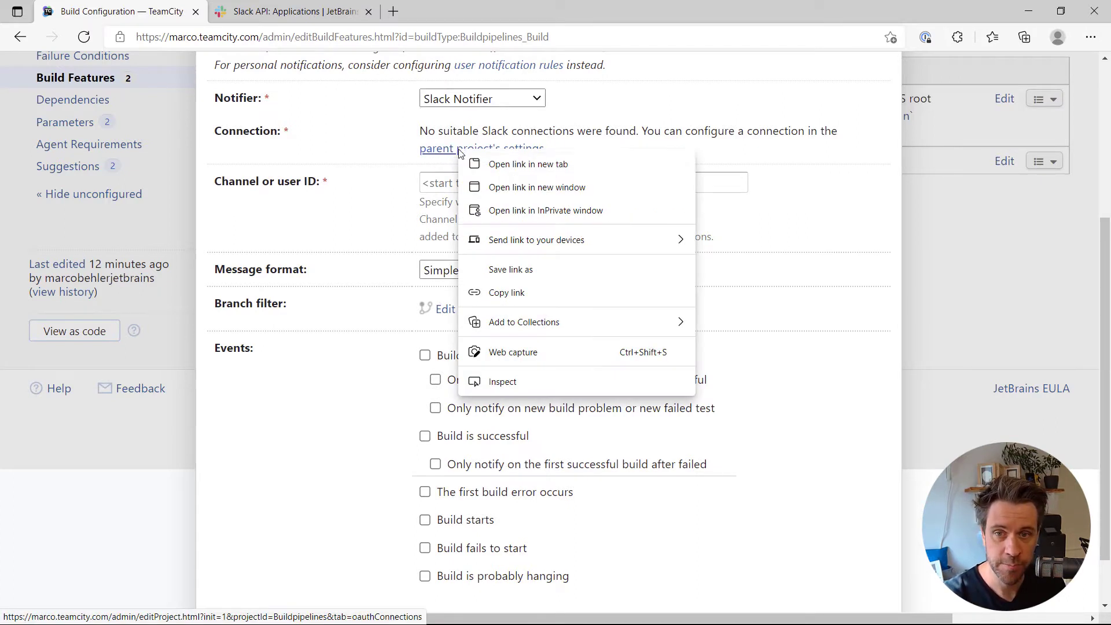
click(527, 163)
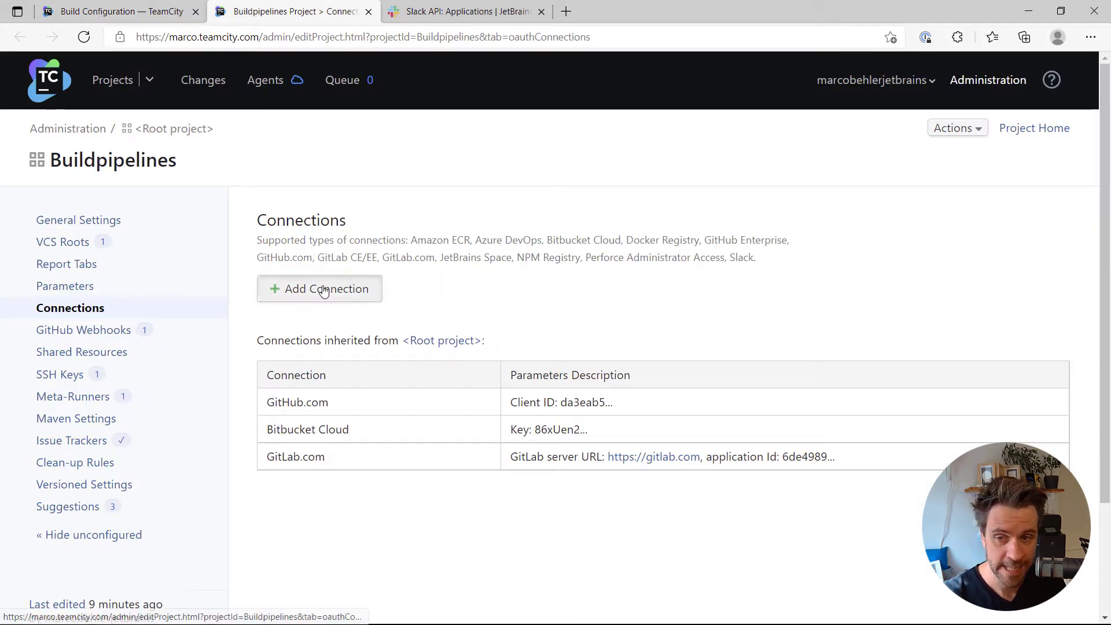
click(319, 288)
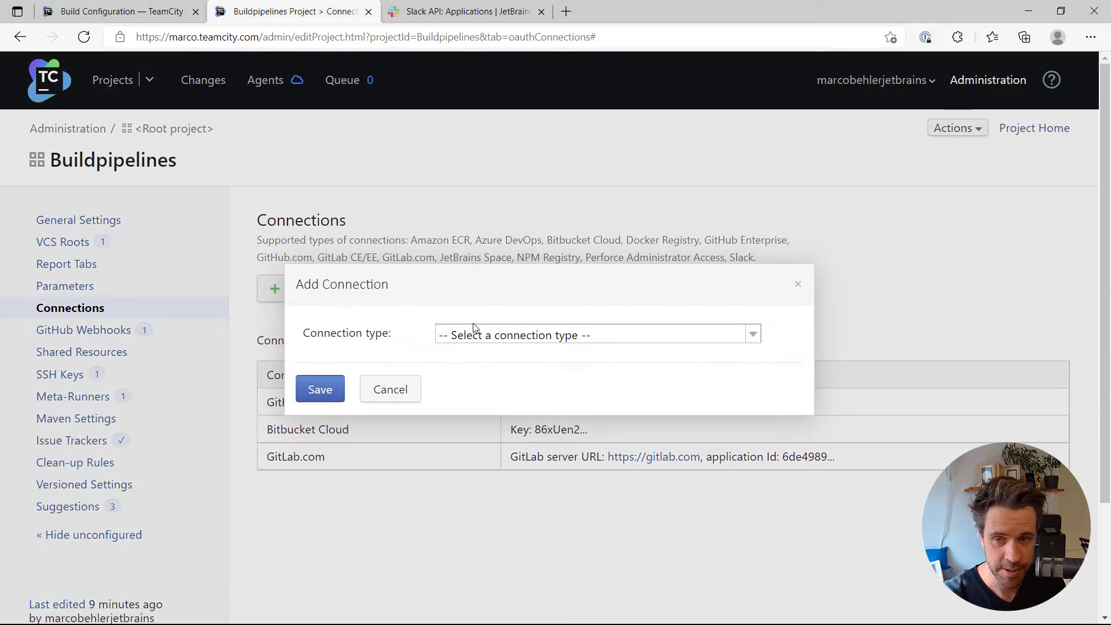
click(597, 335)
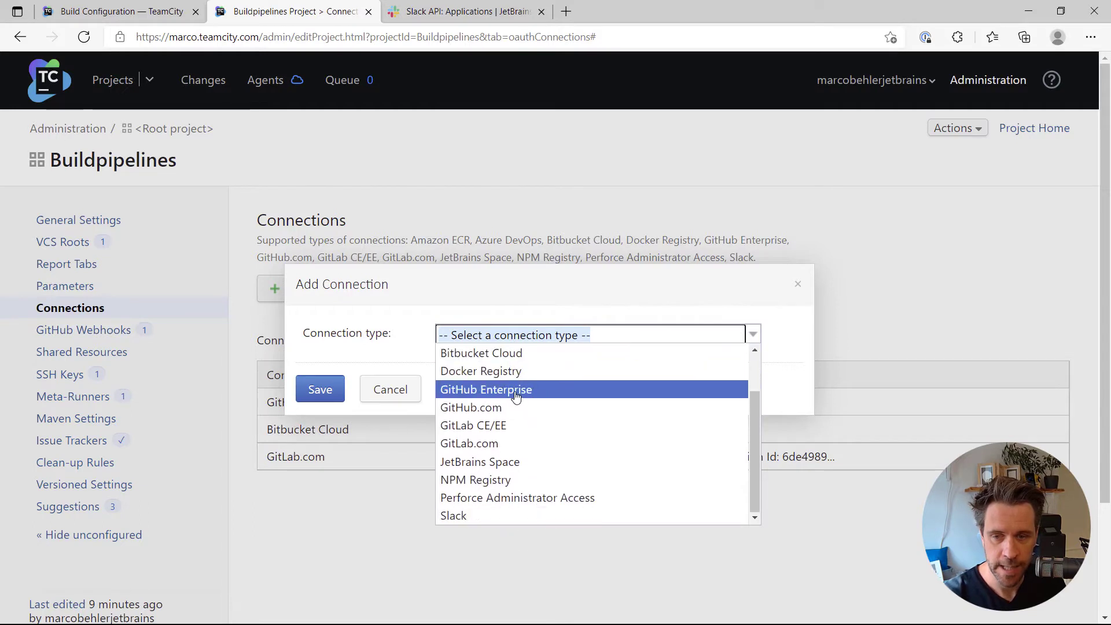
click(452, 515)
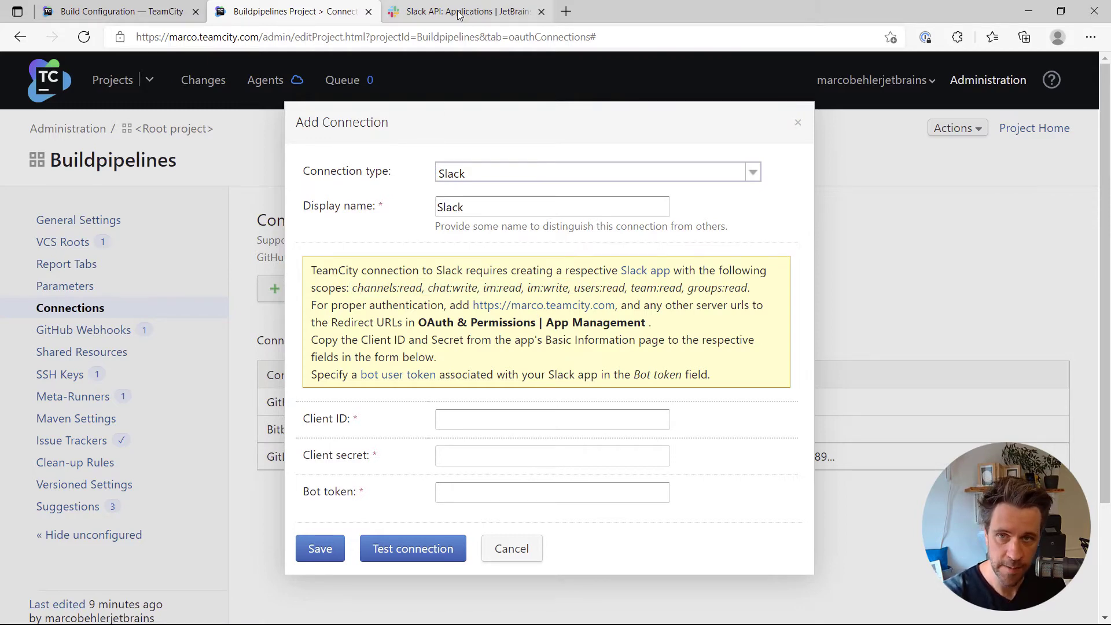
click(464, 11)
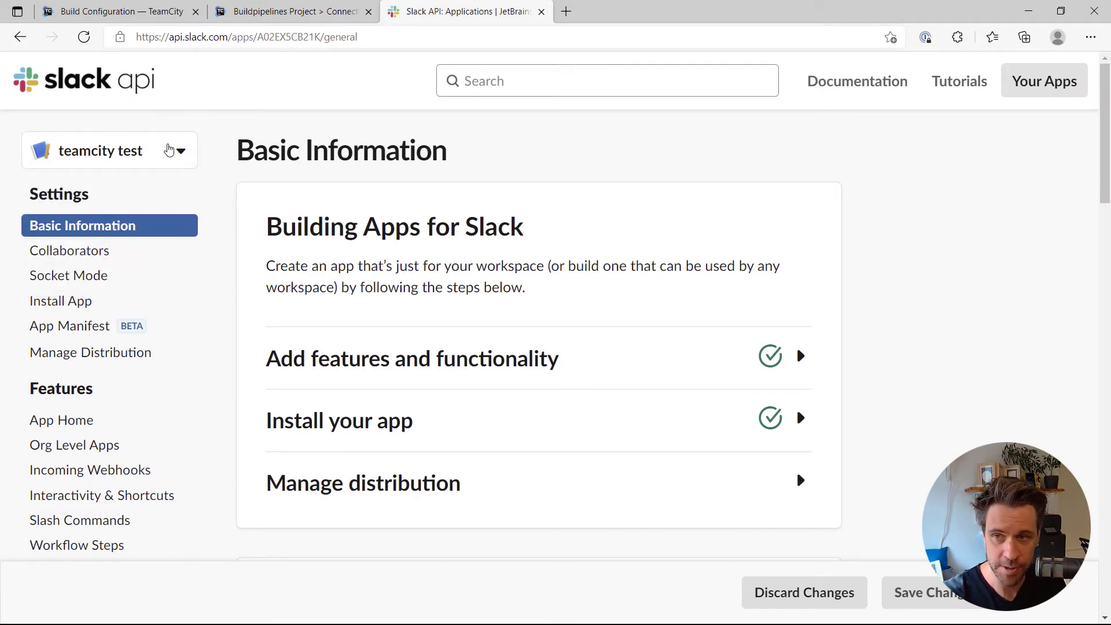
Copy the Slack app's Client ID and Client Secret into TeamCity's Slack connection form.
scroll(down, 3)
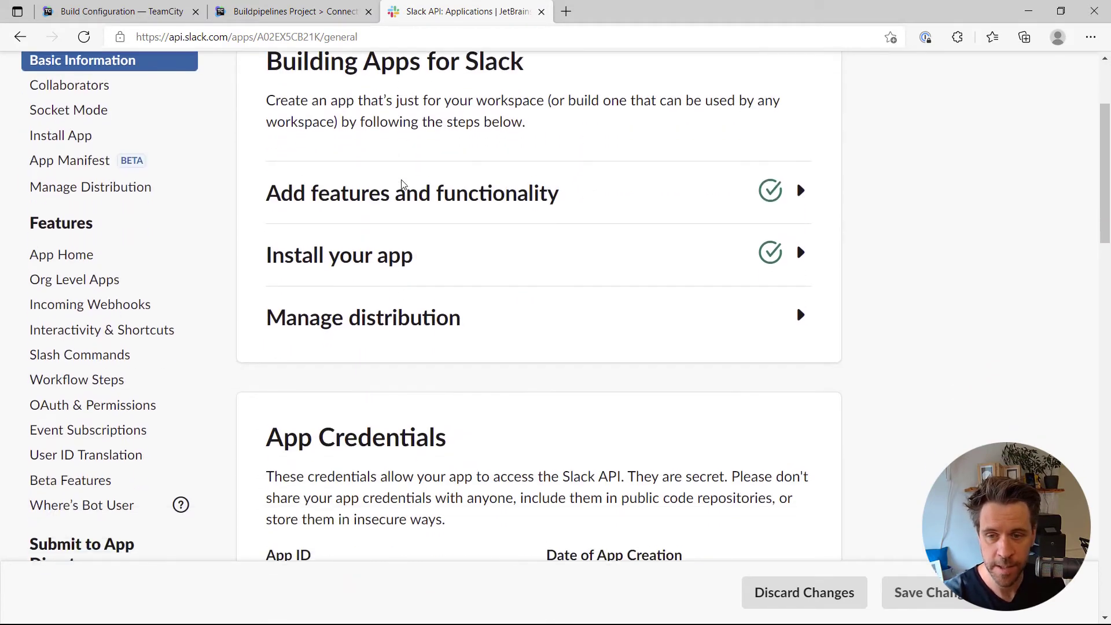
scroll(down, 3)
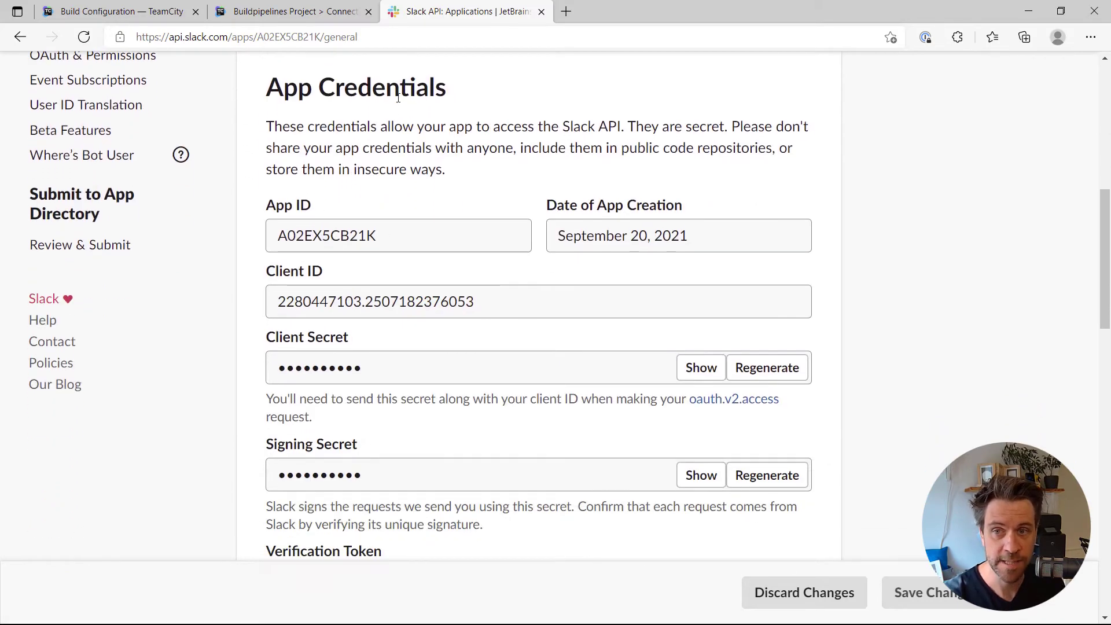
click(496, 301)
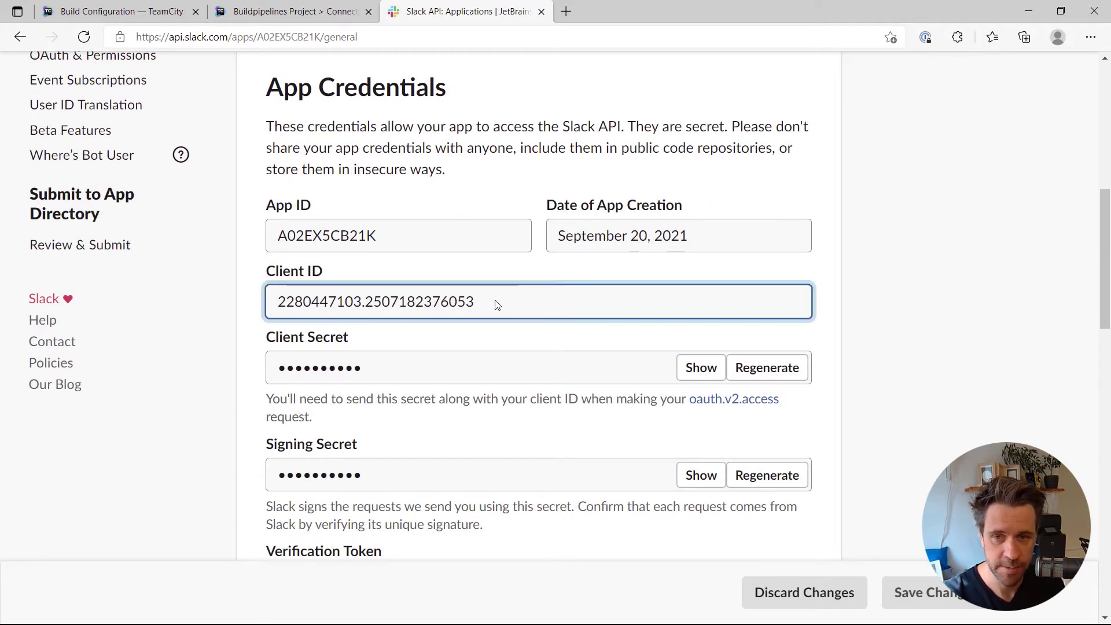
double_click(375, 301)
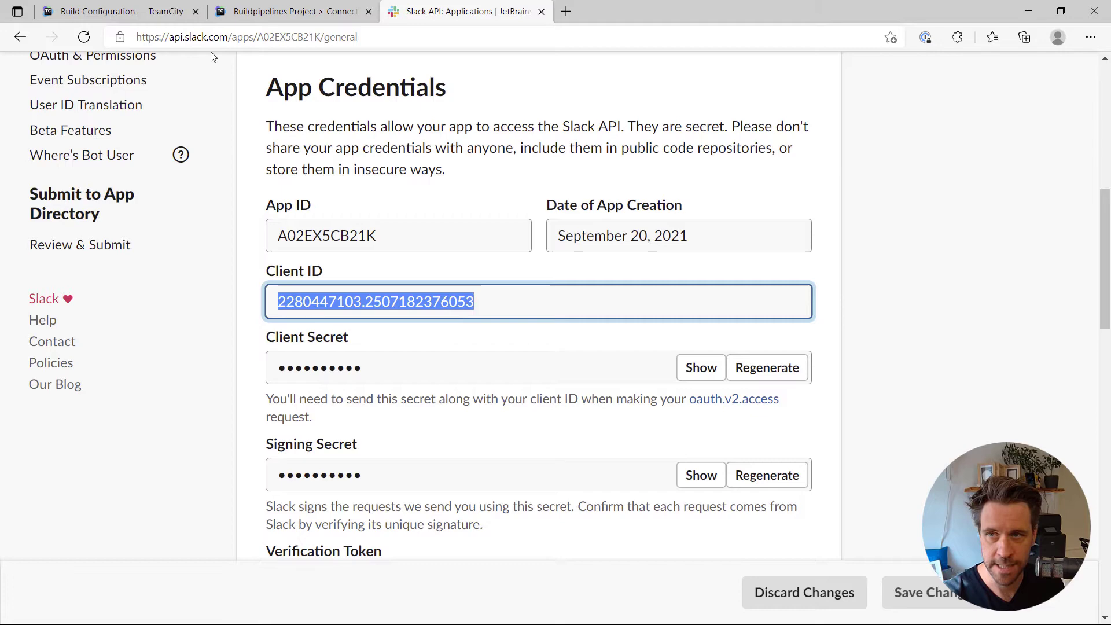
click(291, 11)
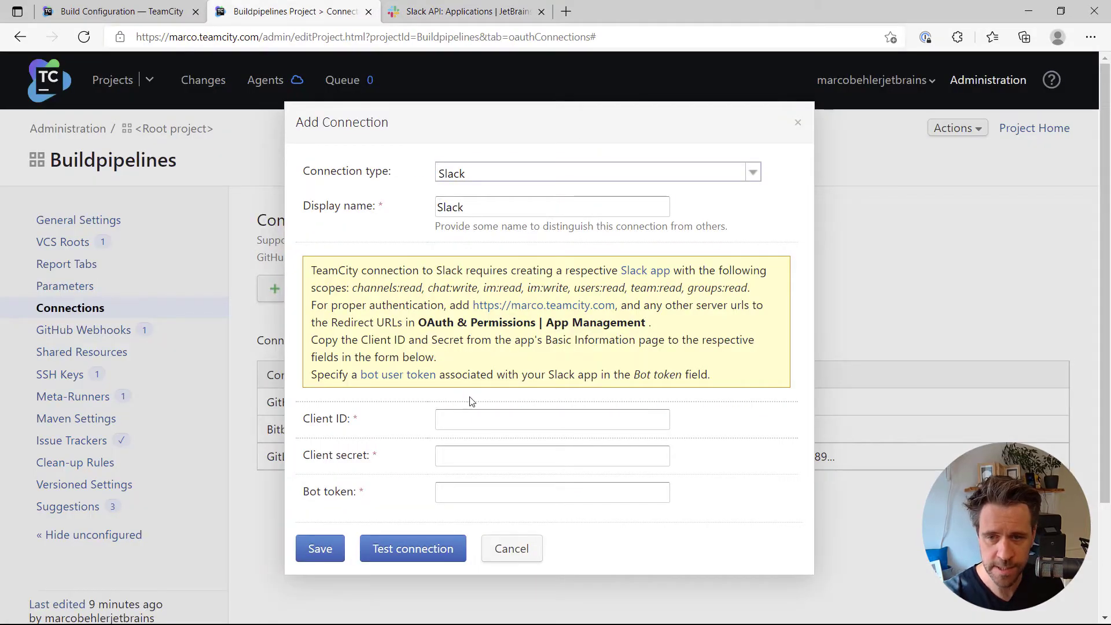
click(465, 12)
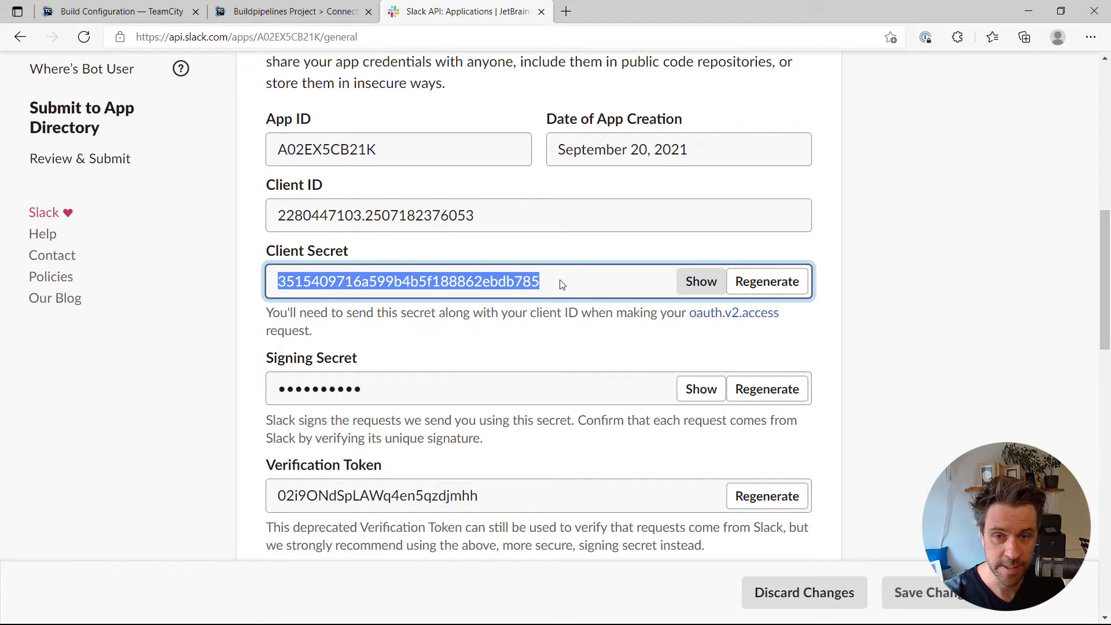
click(290, 12)
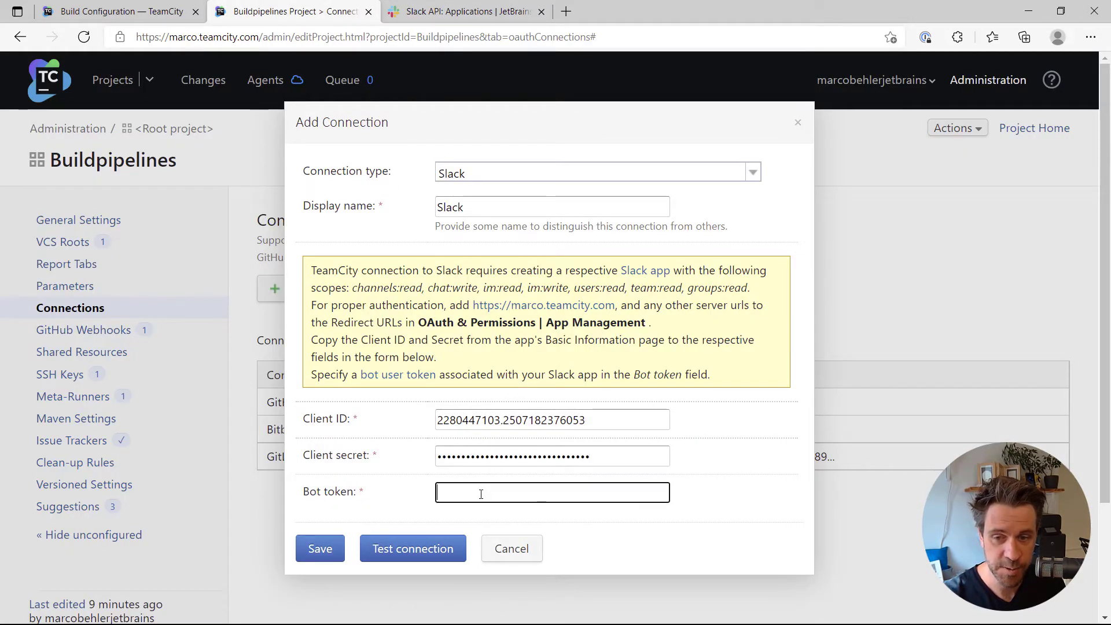
click(465, 11)
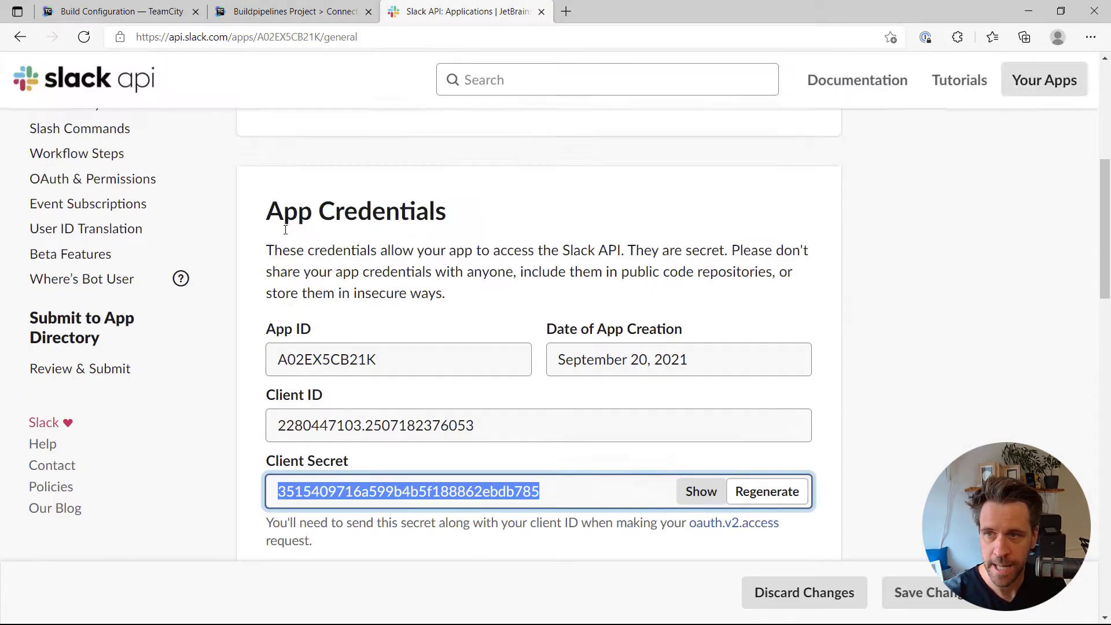
Copy the bot user OAuth token from the Slack app's OAuth & Permissions page into the connection form.
click(82, 226)
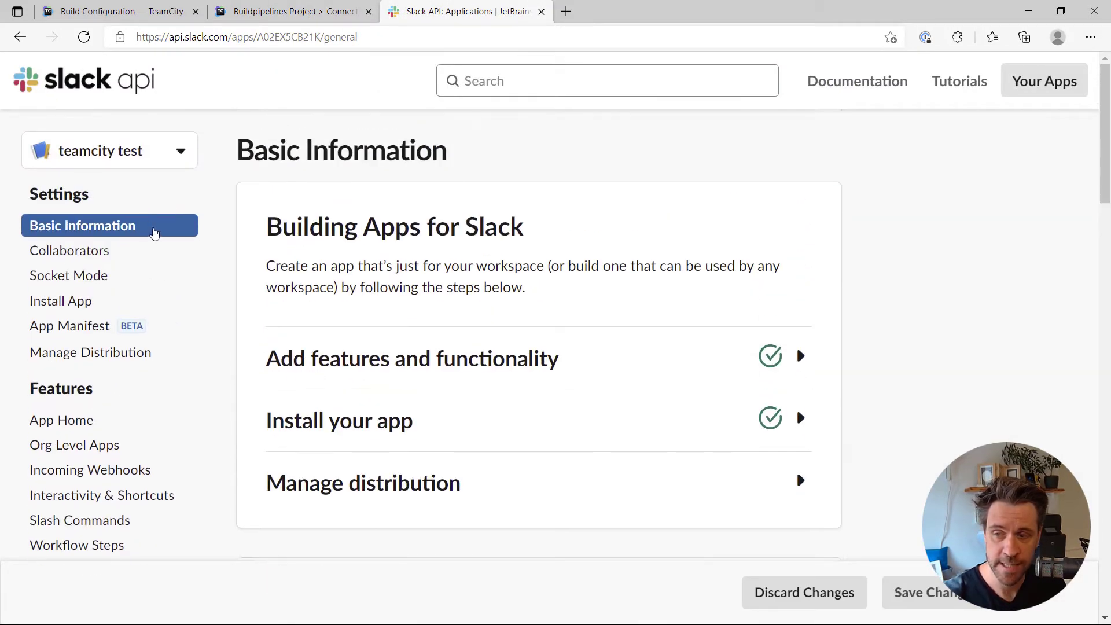
scroll(down, 3)
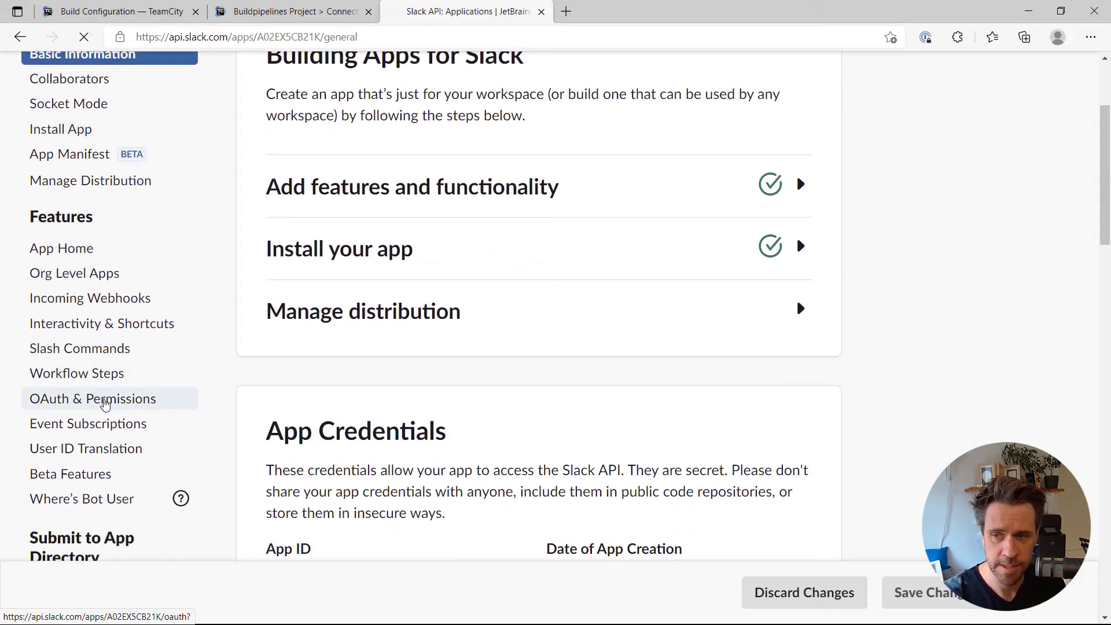
click(93, 398)
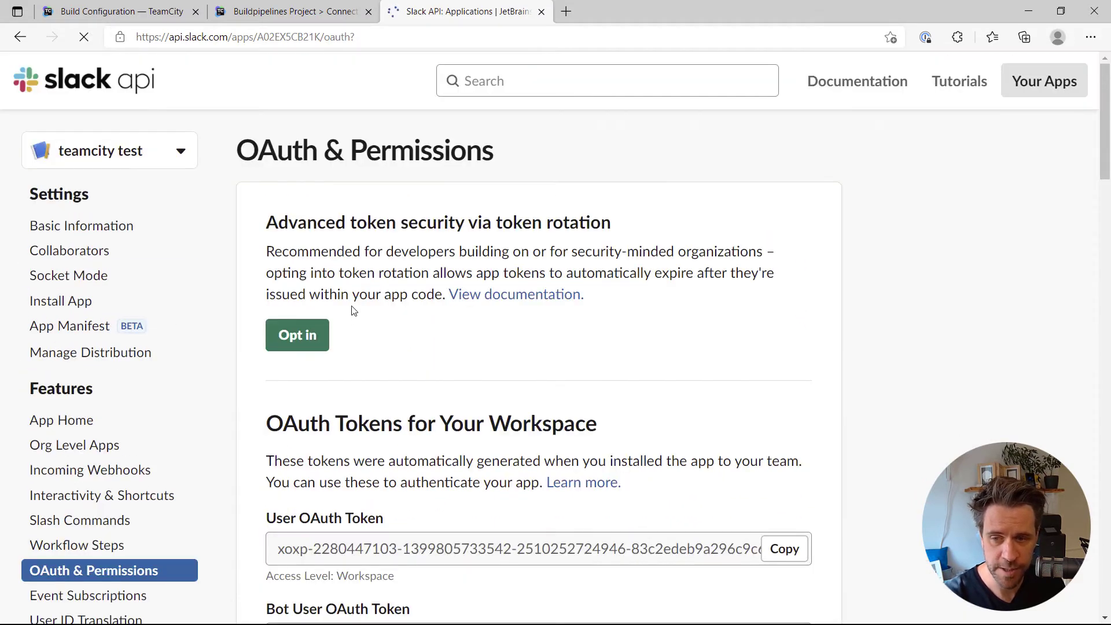
scroll(down, 3)
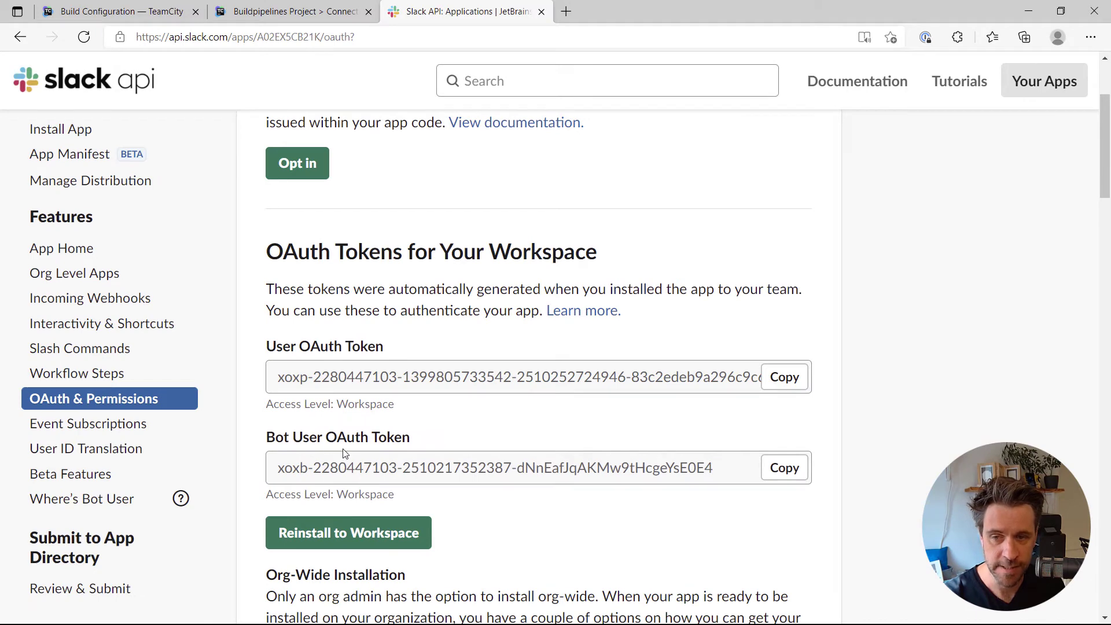
click(783, 466)
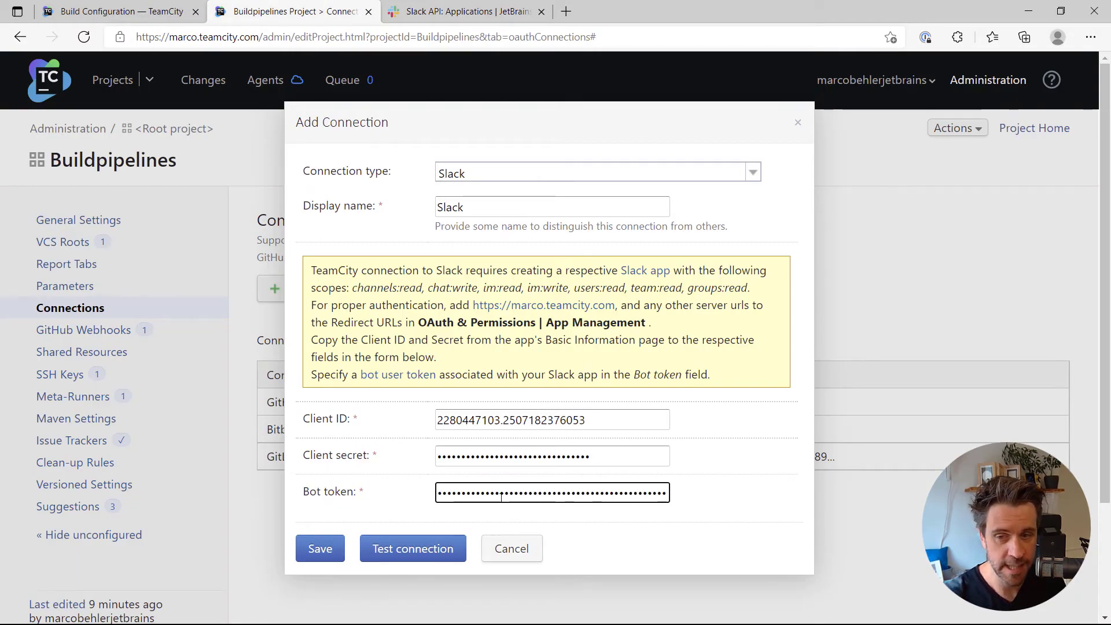
click(412, 547)
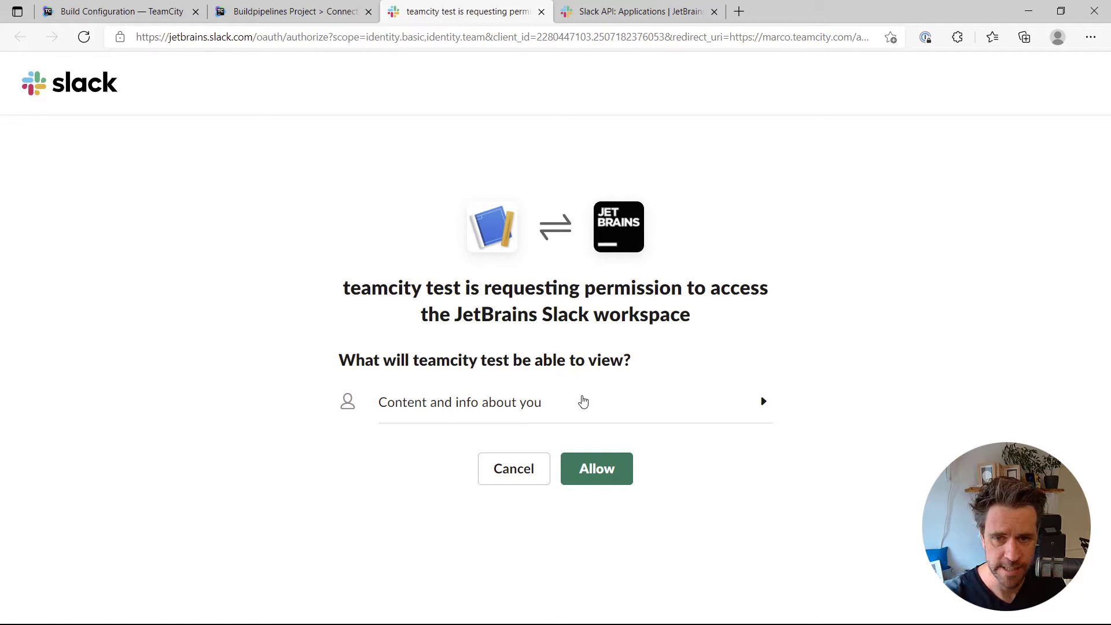
Allow the teamcity test app workspace access and save the new Slack connection.
click(596, 468)
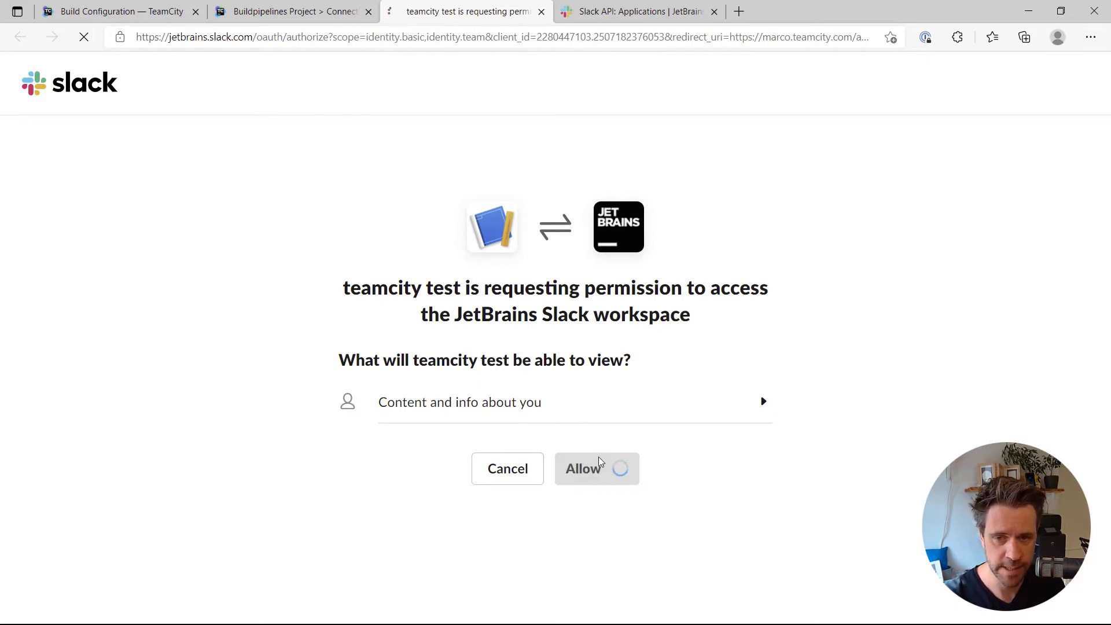
click(582, 469)
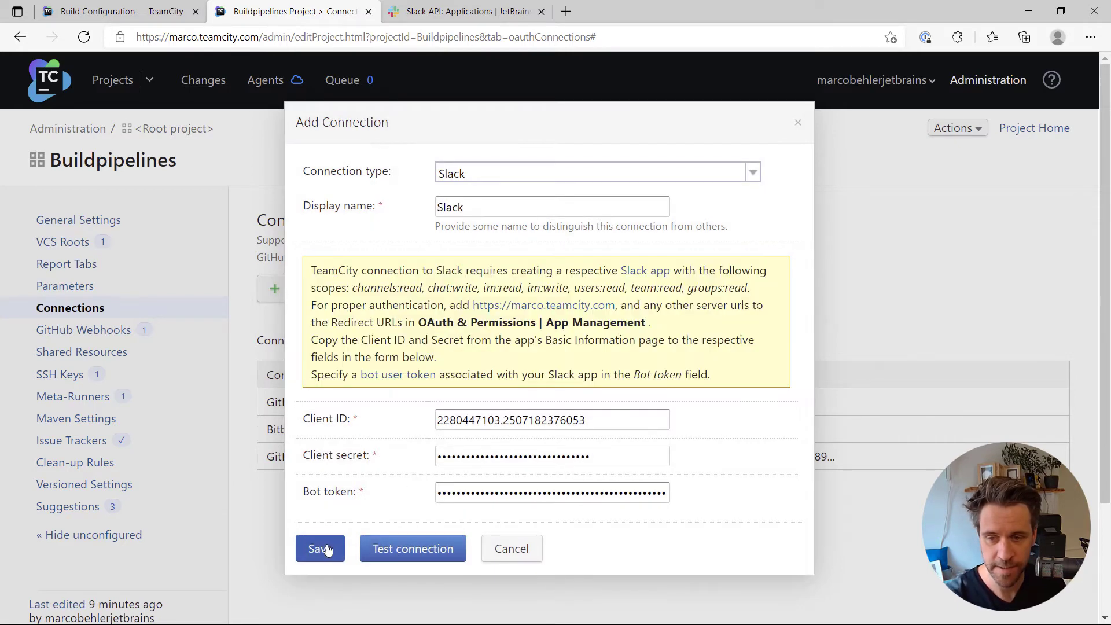
click(320, 549)
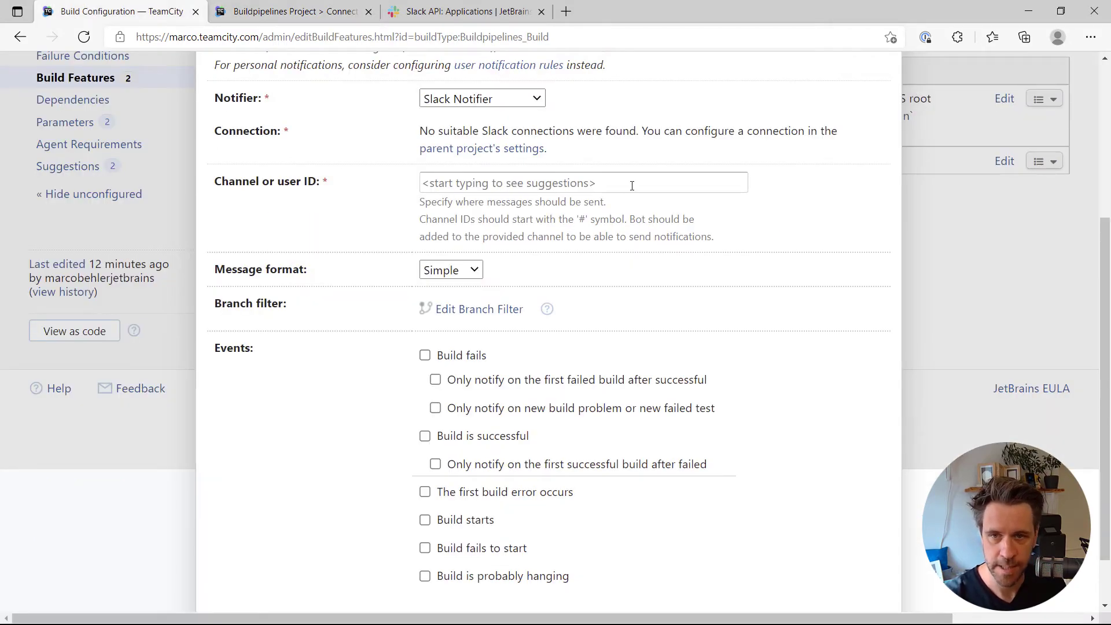
Add a Notifications build feature using the Slack Notifier with the saved Slack connection.
scroll(down, 3)
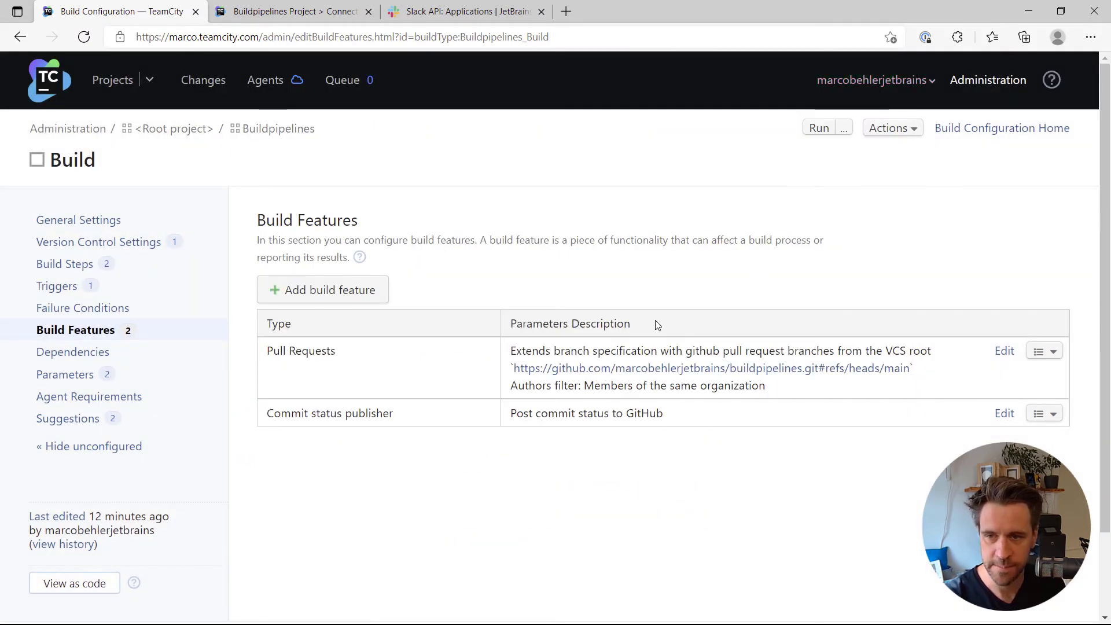
click(322, 289)
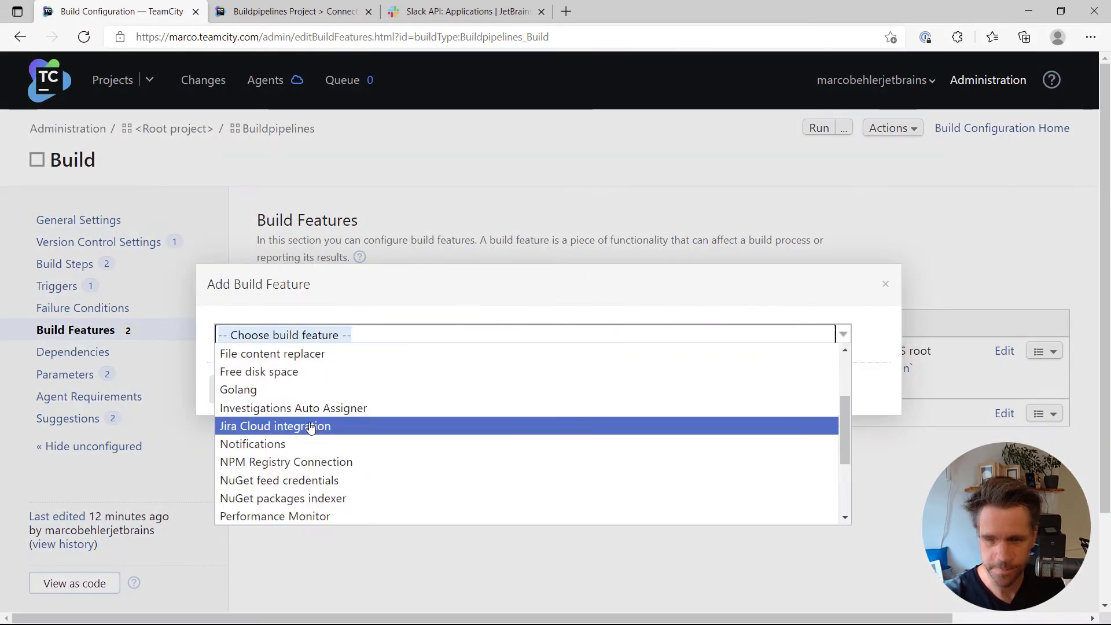
click(252, 443)
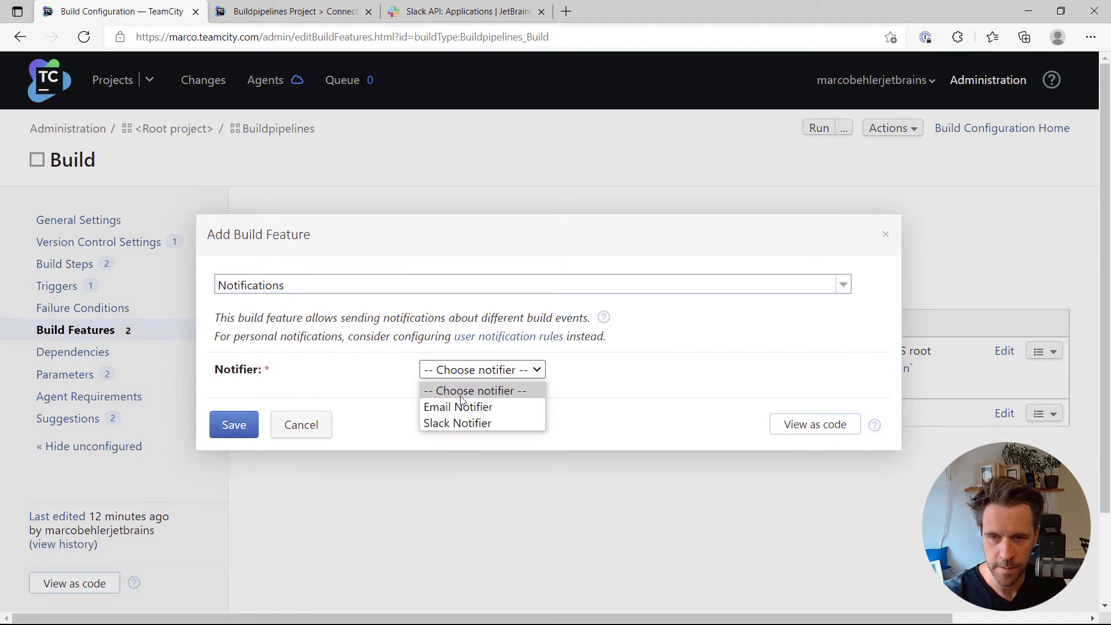
click(457, 424)
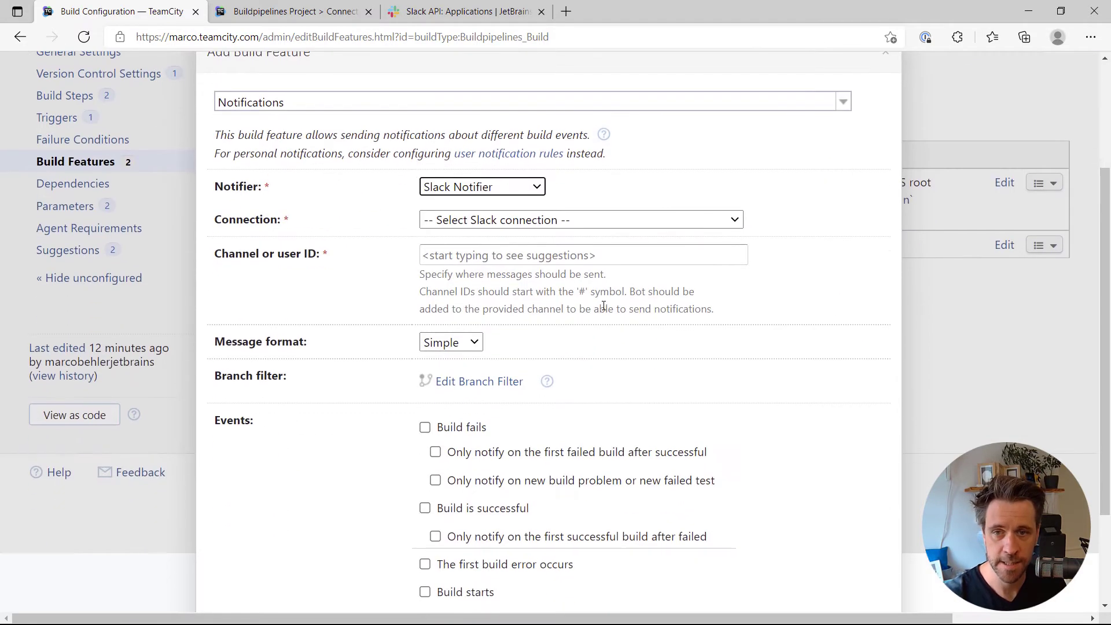
click(579, 220)
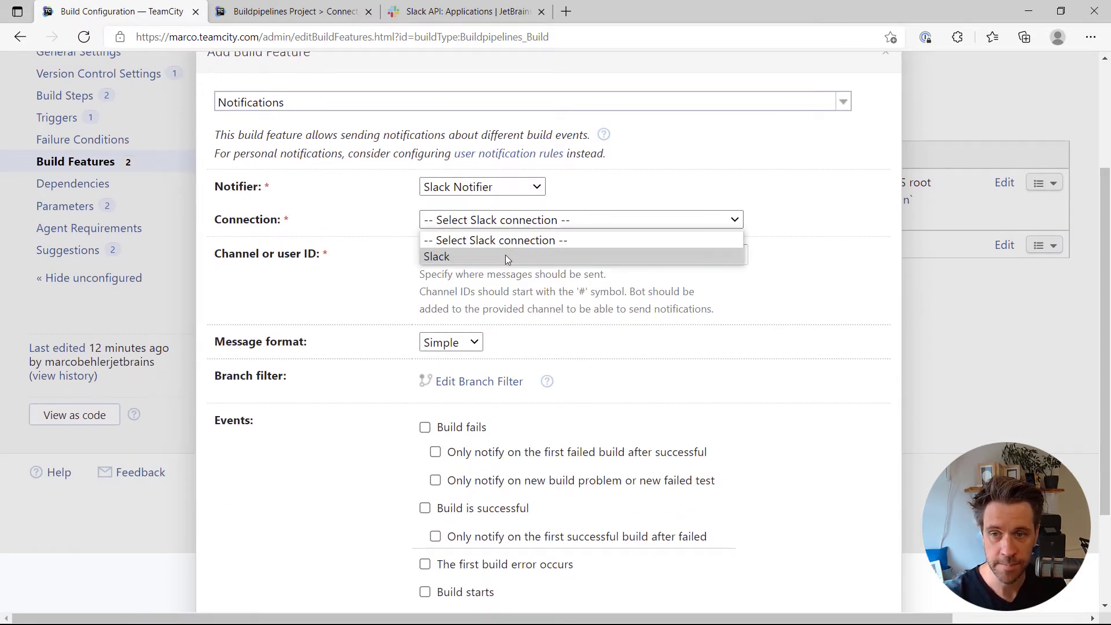
click(437, 257)
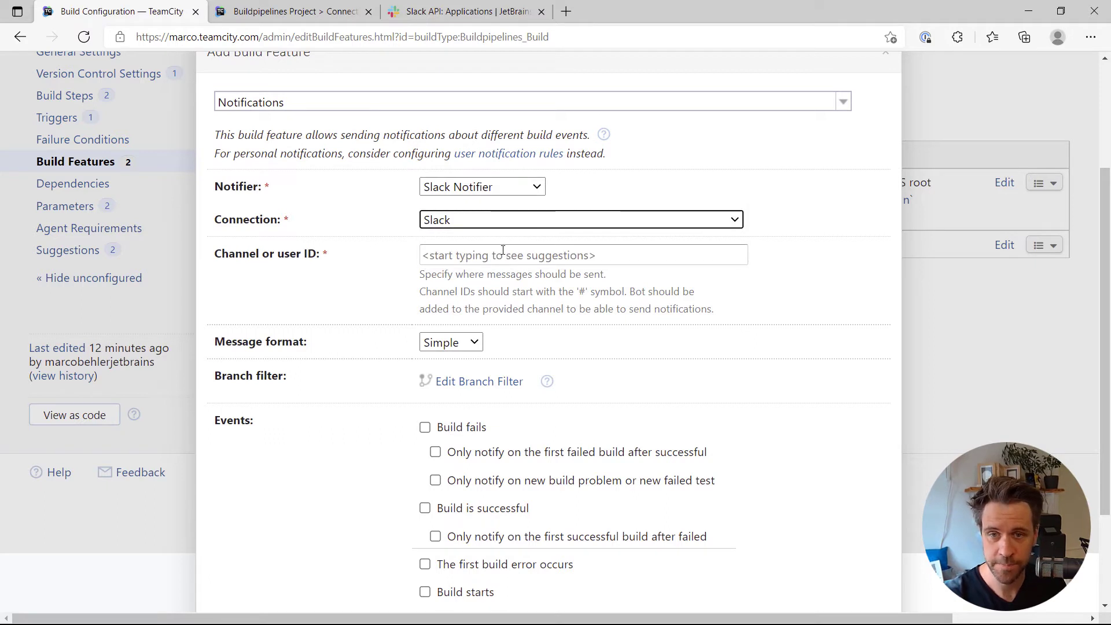
Enter 'marco' as channel or user ID and pick the Marco Behler Slack user as recipient.
text(marco)
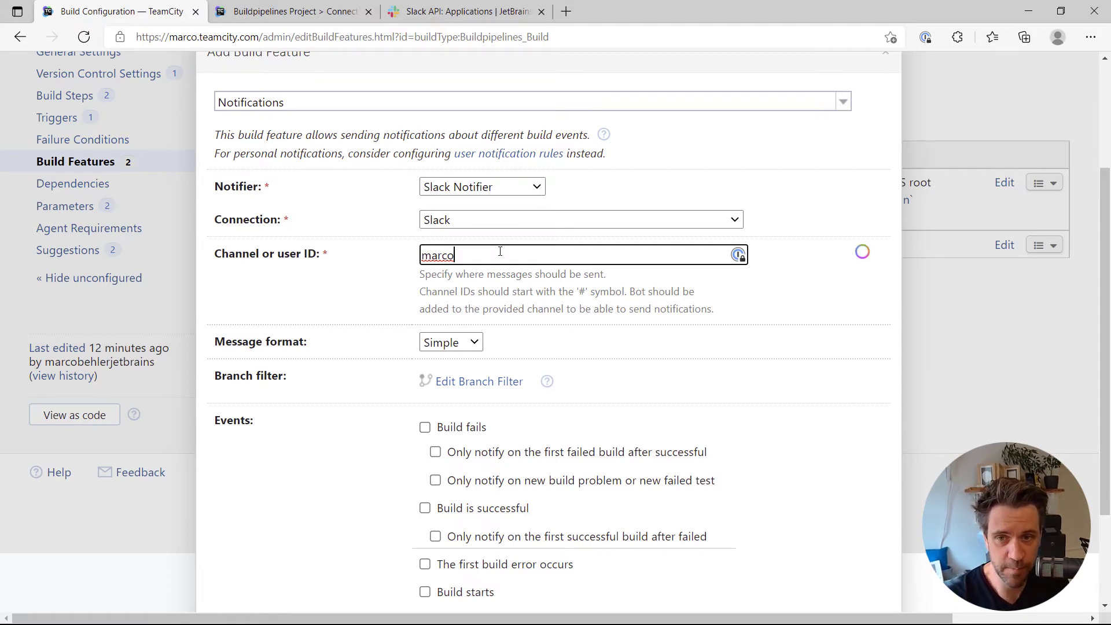
text(marco)
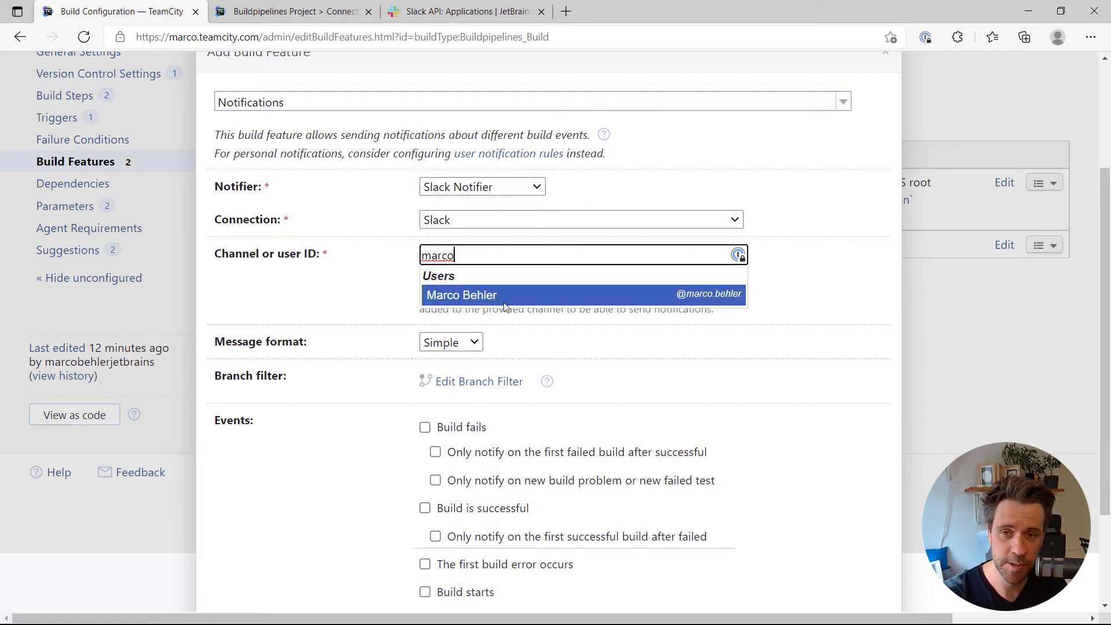
click(461, 295)
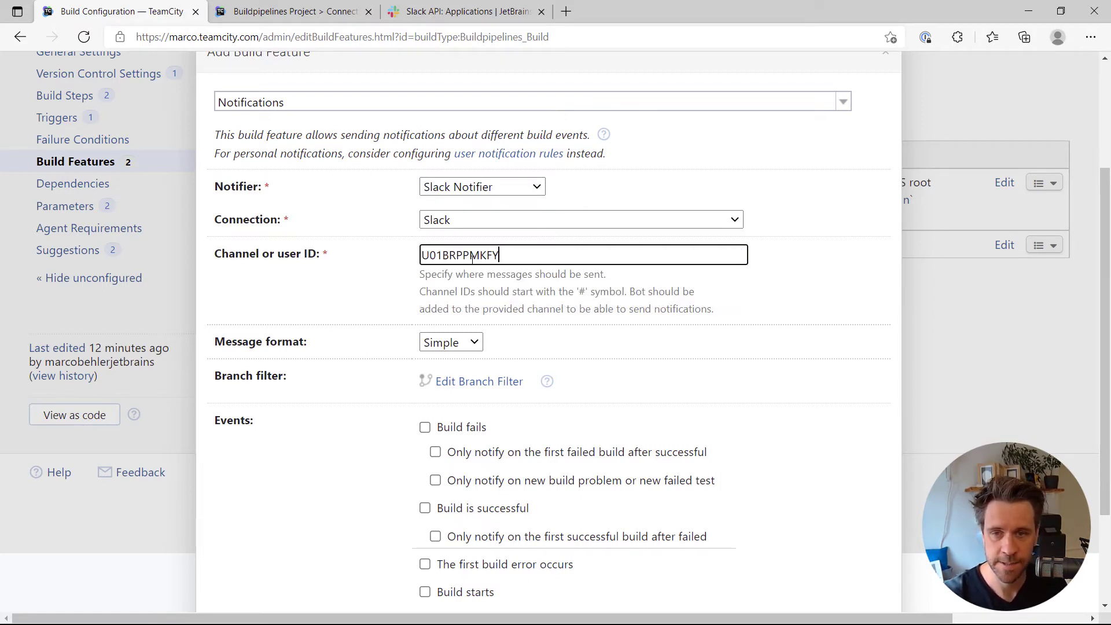
scroll(down, 3)
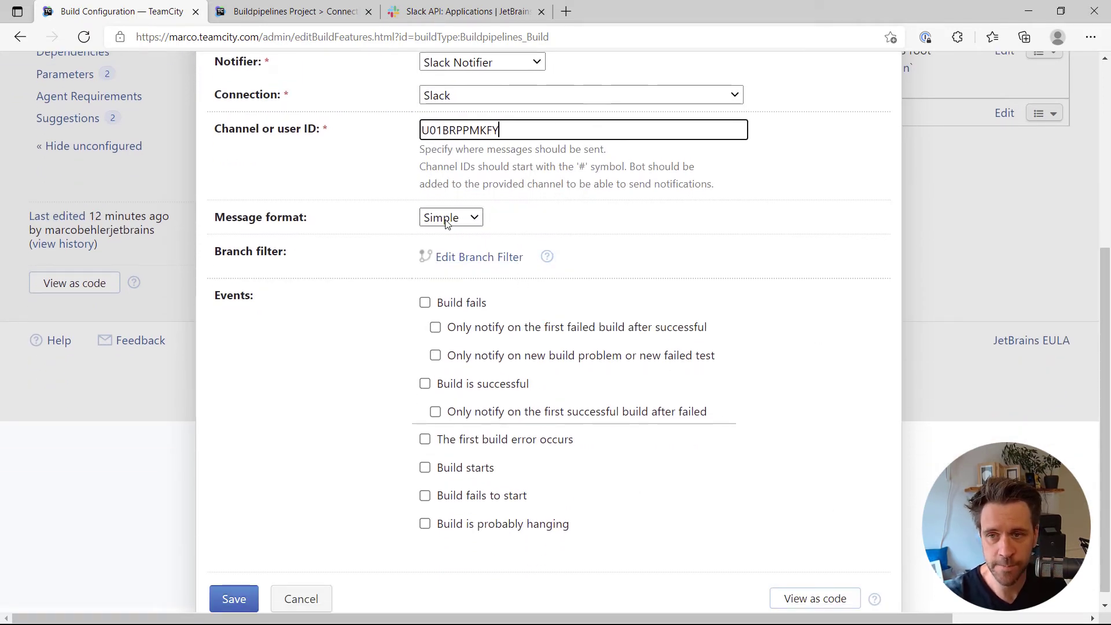
Try the Verbose message format, then set it back to Simple.
click(450, 216)
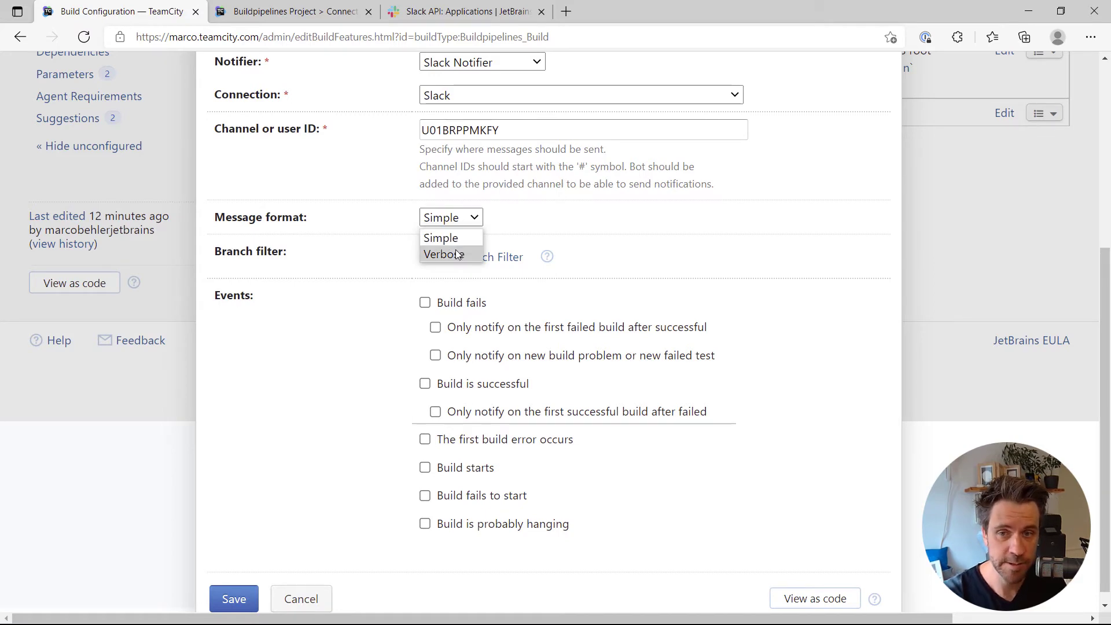
click(442, 254)
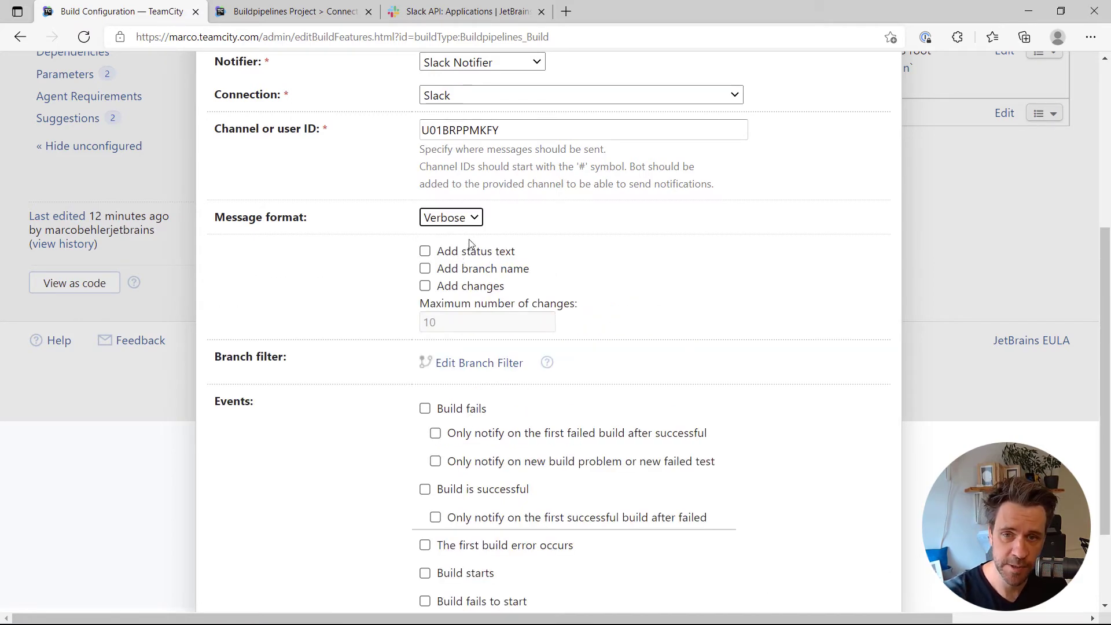
mouse_move(516, 245)
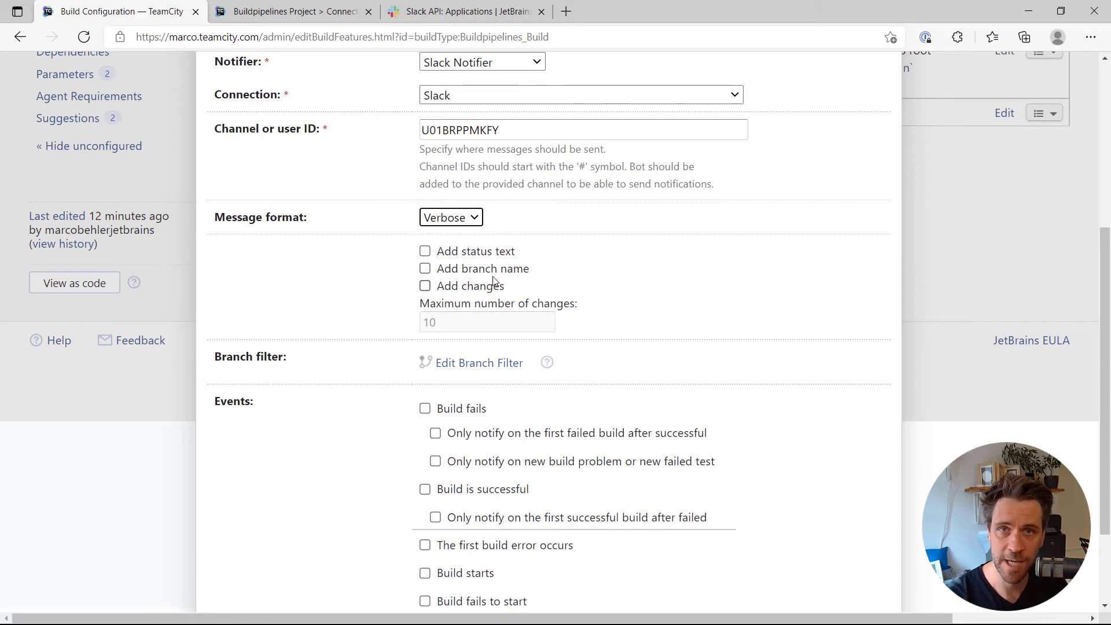
click(450, 216)
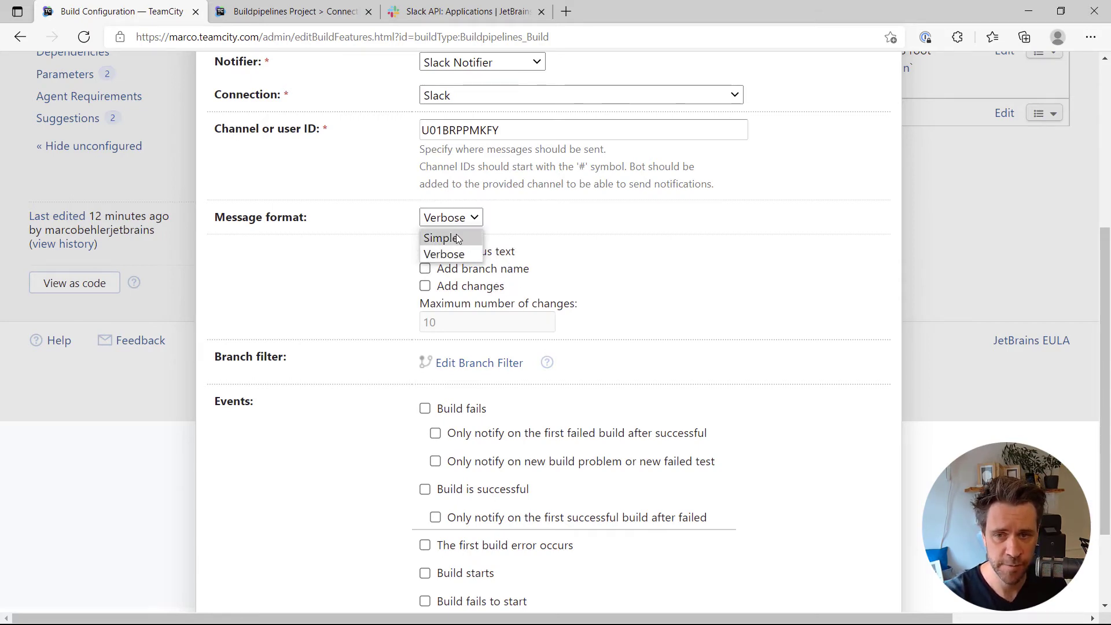
click(443, 237)
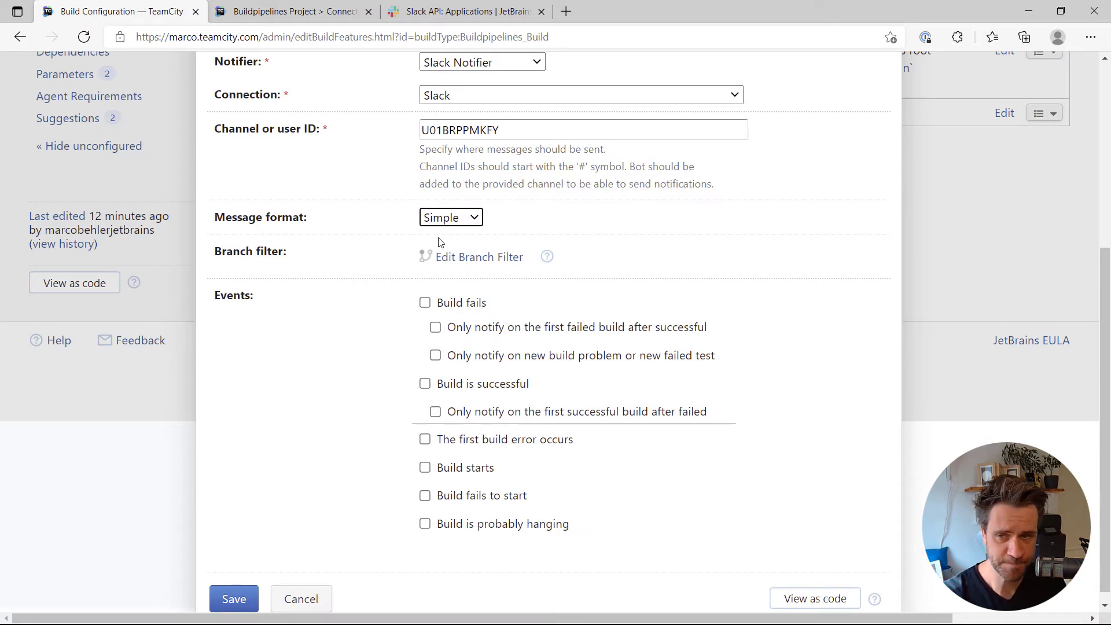
mouse_move(479, 257)
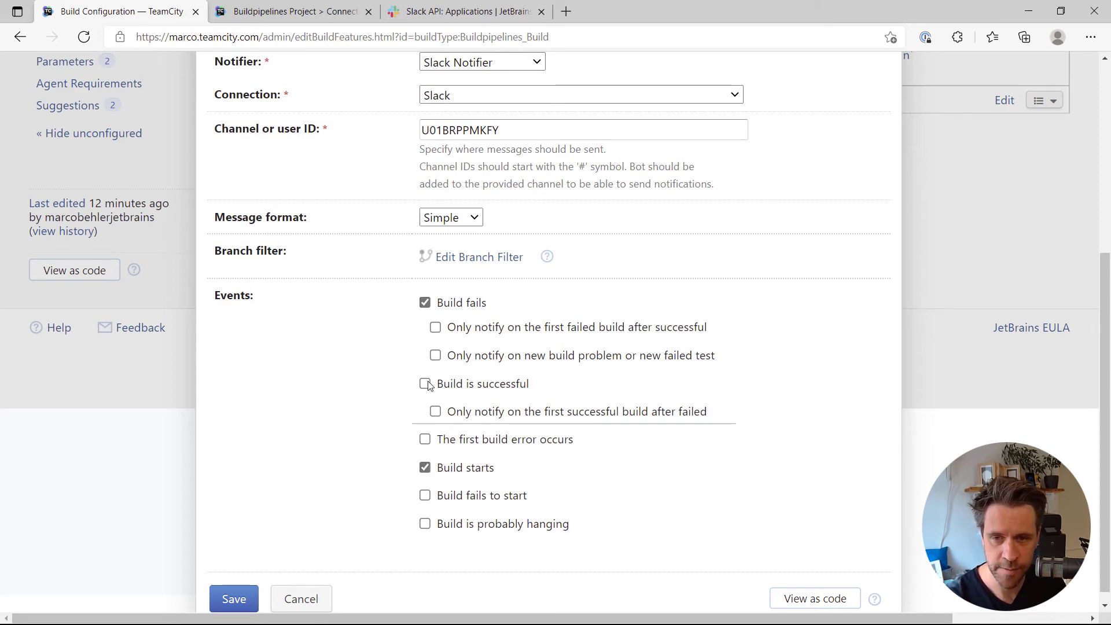
Also notify when a build is successful and save the Notifications build feature.
click(425, 383)
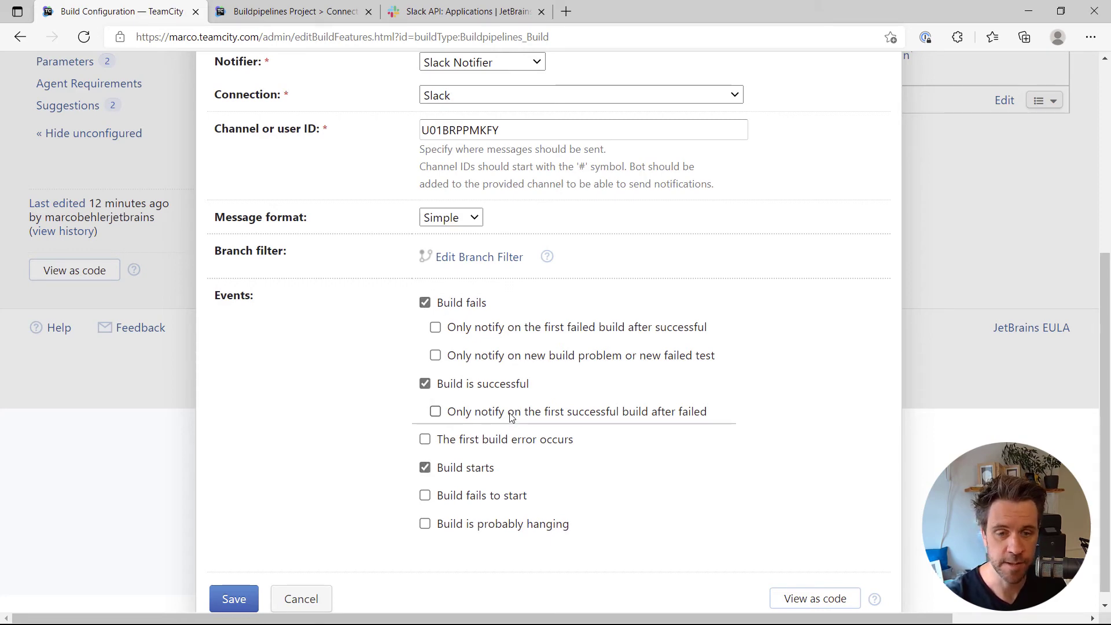
click(233, 598)
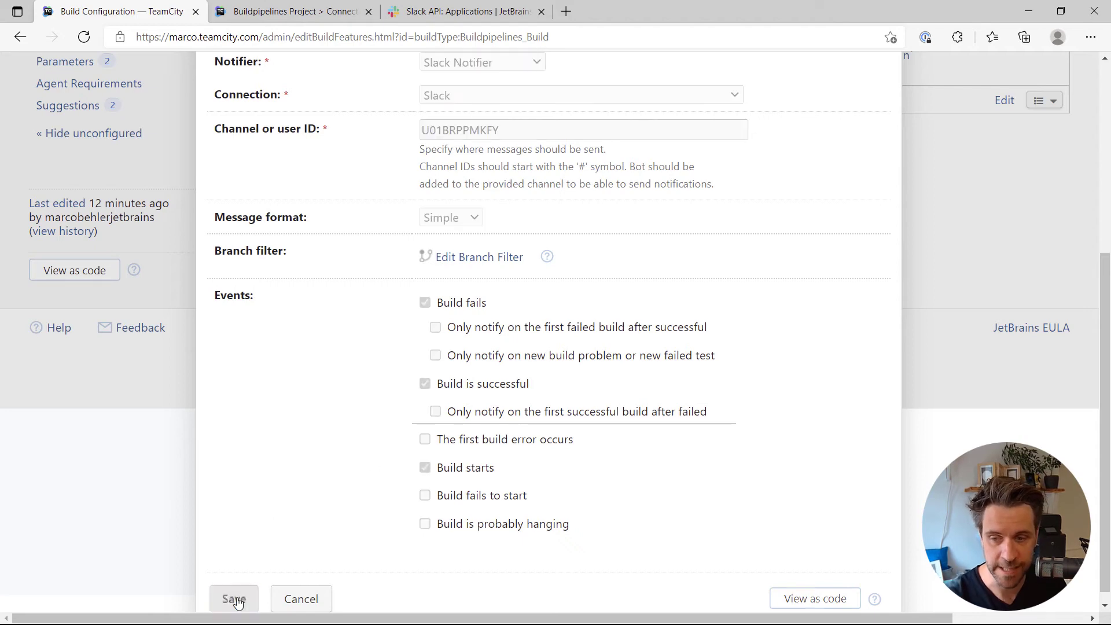
click(233, 598)
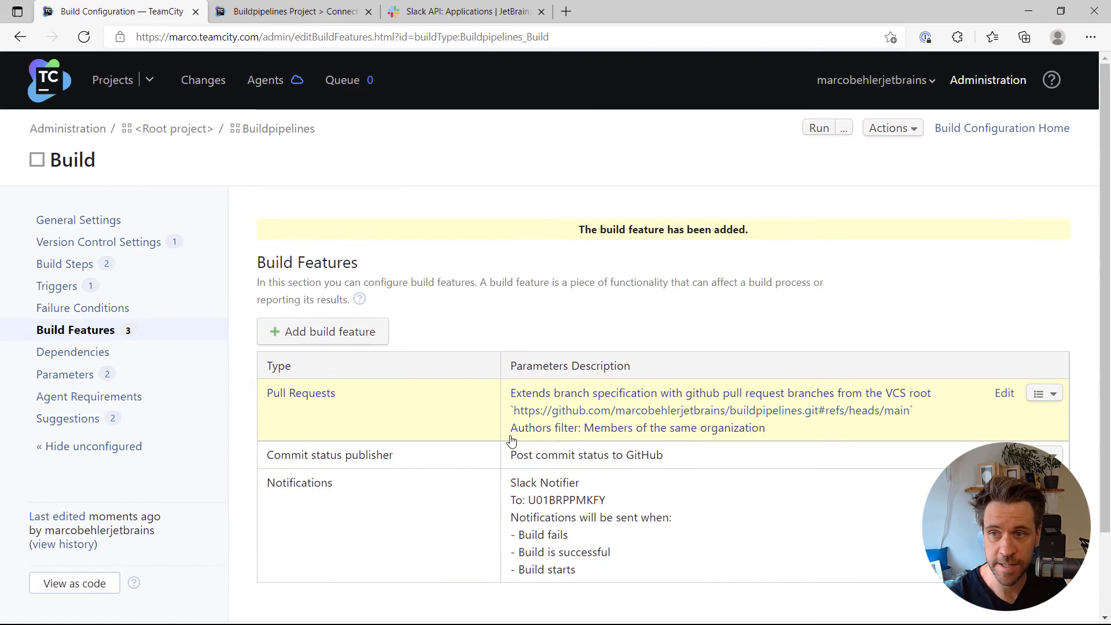
Go to the Buildpipelines project overview and switch to the Slack workspace.
click(112, 80)
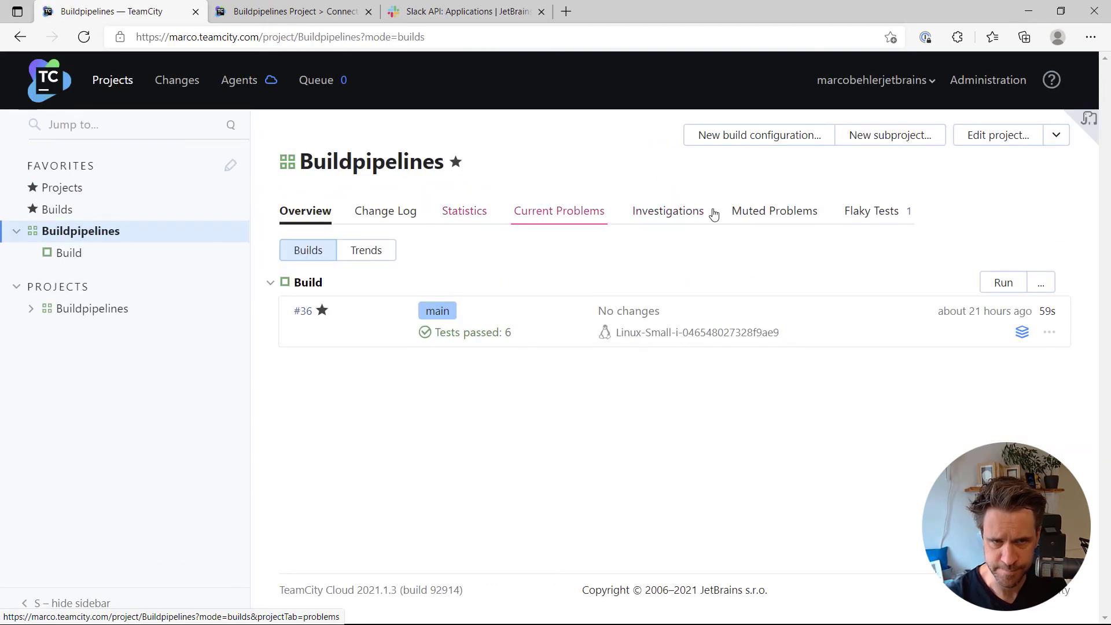
click(1002, 282)
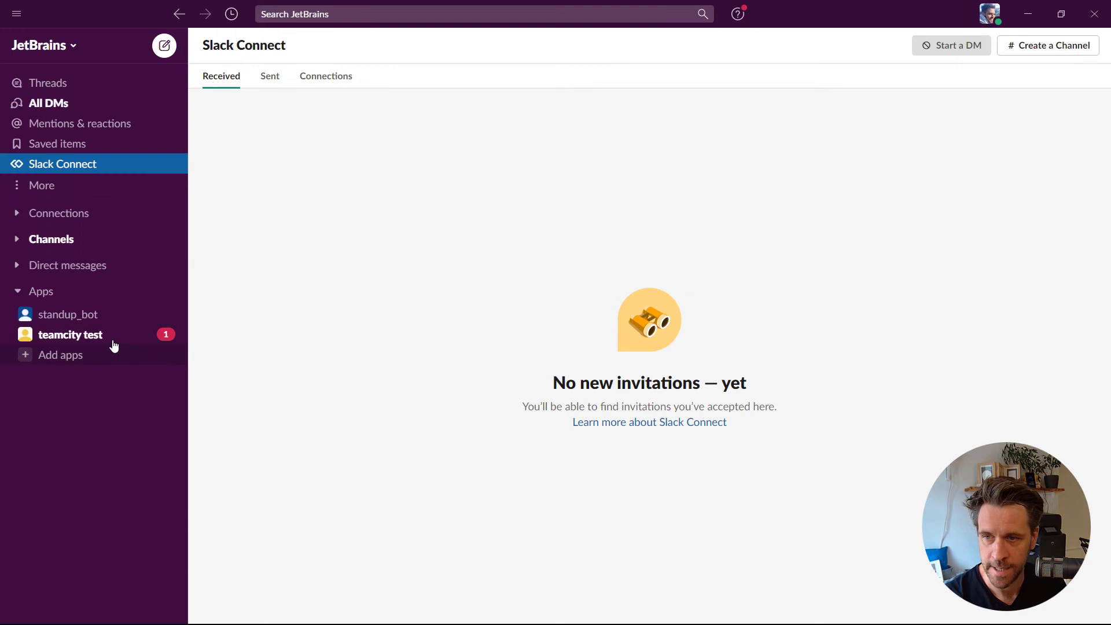
View the teamcity test app conversation with build started, successful and failed messages.
click(70, 334)
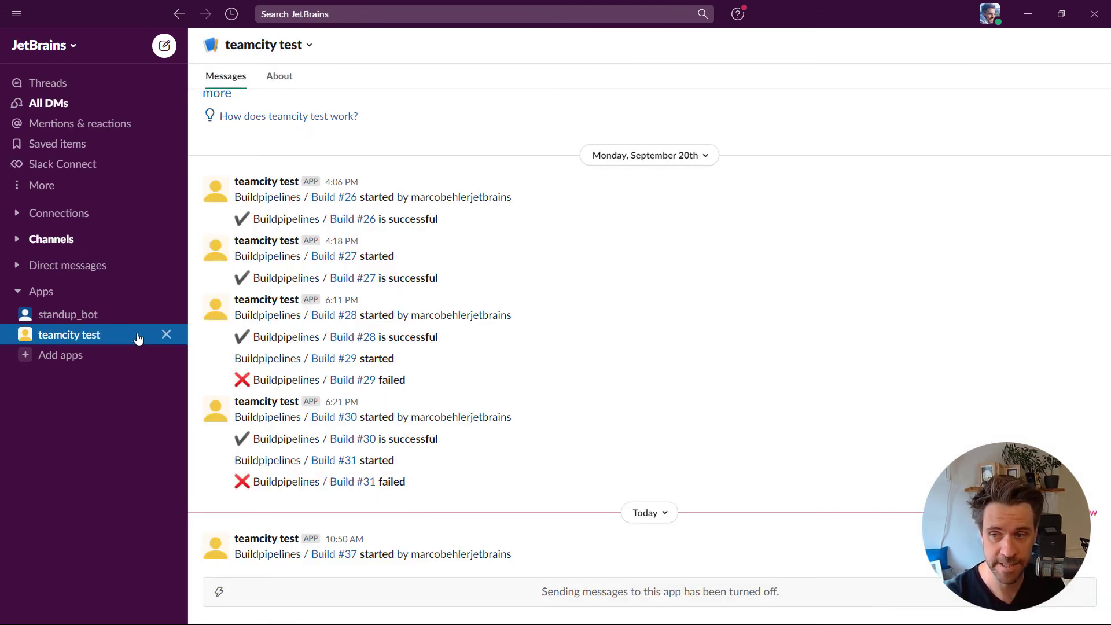
mouse_move(184, 374)
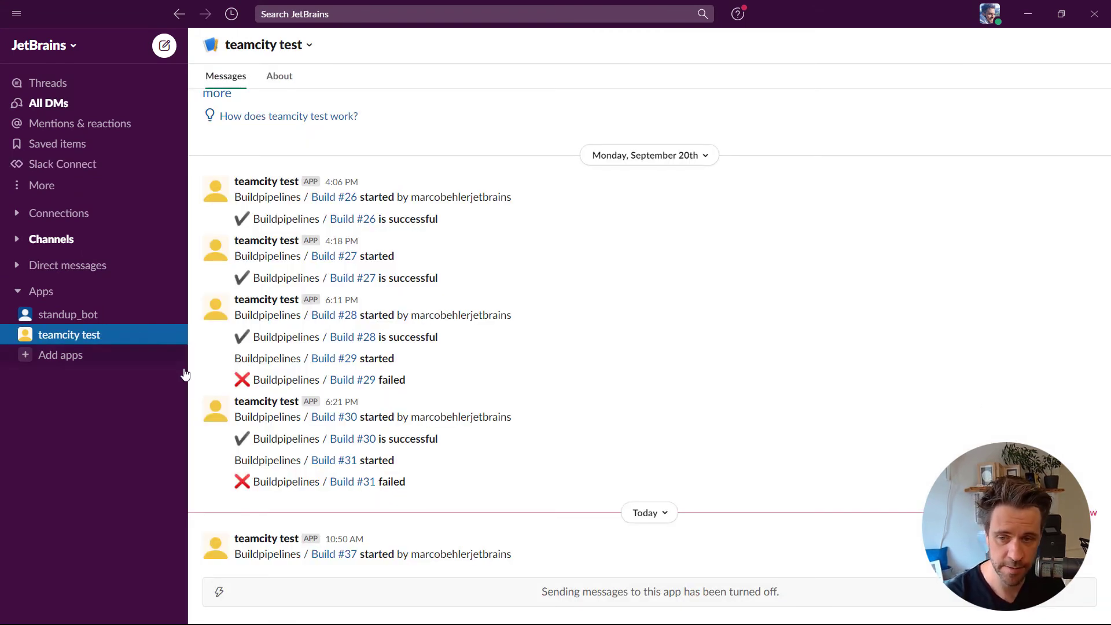
mouse_move(319, 439)
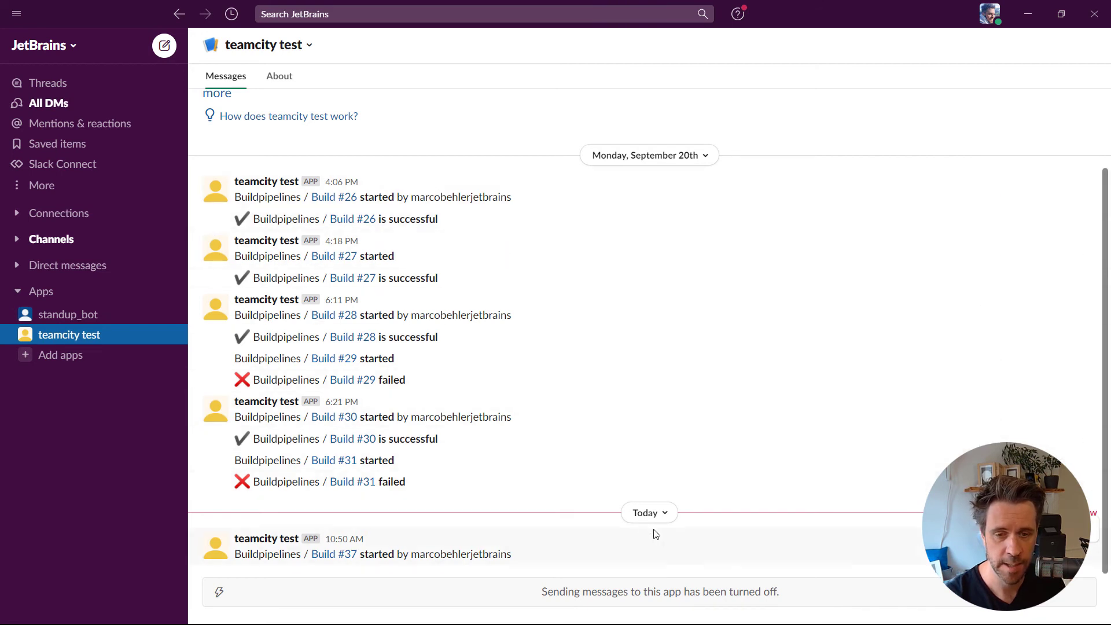
mouse_move(362, 564)
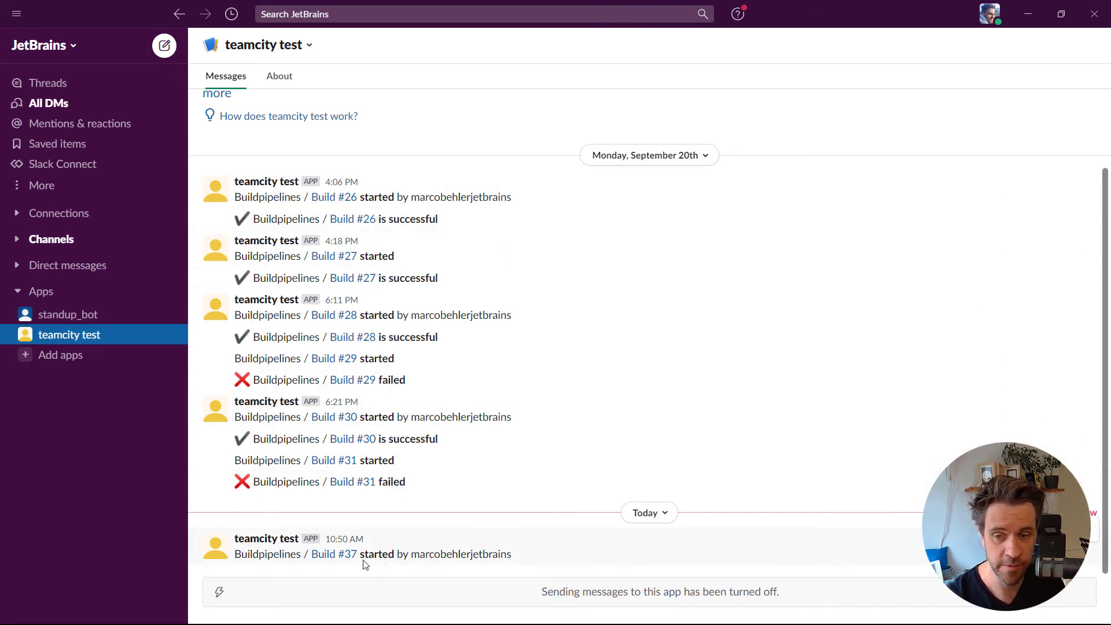